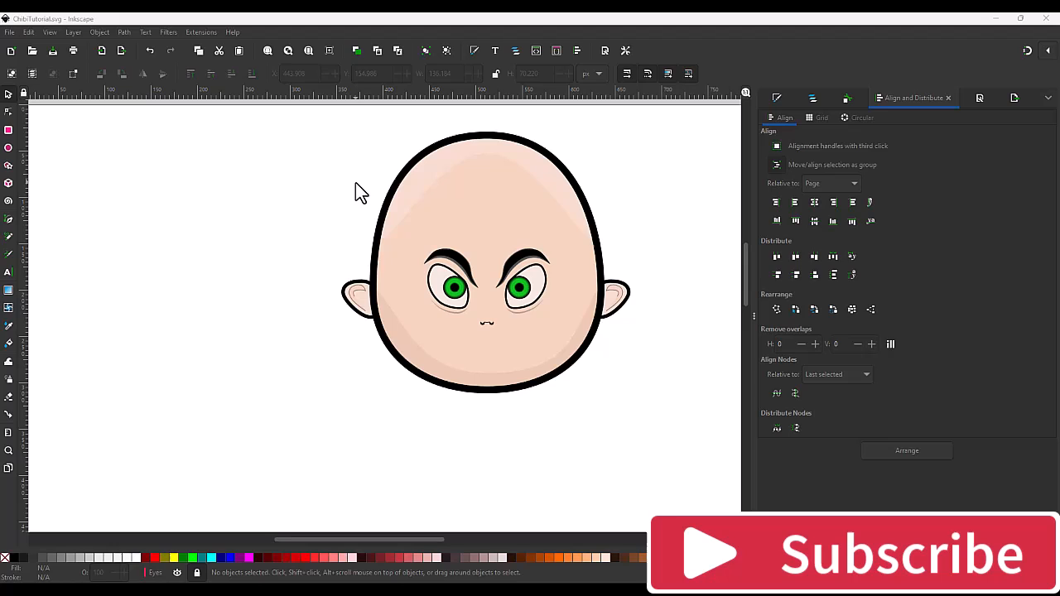
mouse_move(378, 302)
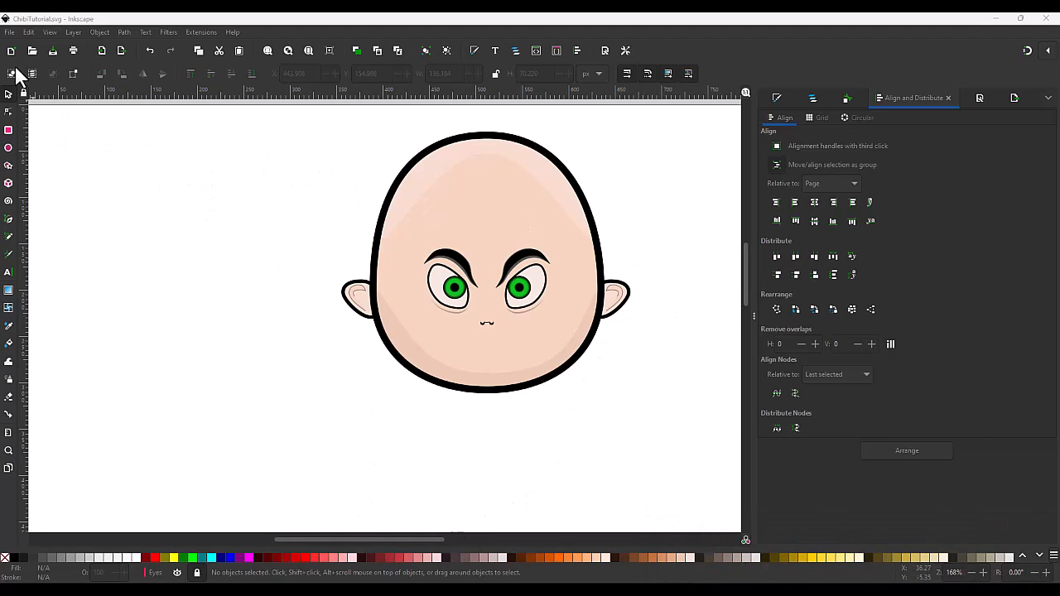
Start a new 1024 × 1024 px document and draw a small black circle on the page.
left_click(28, 31)
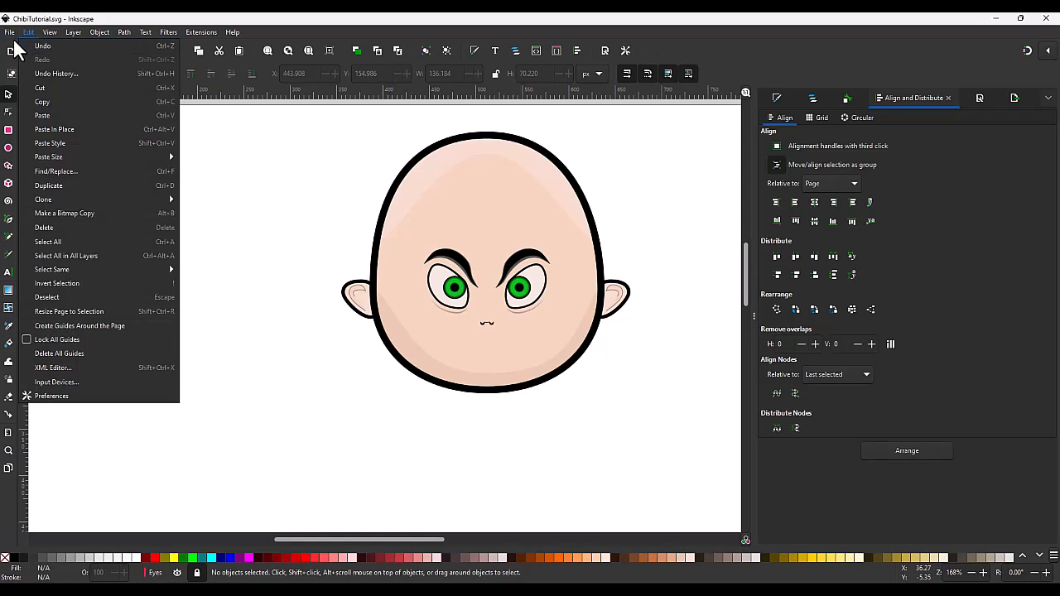
left_click(514, 145)
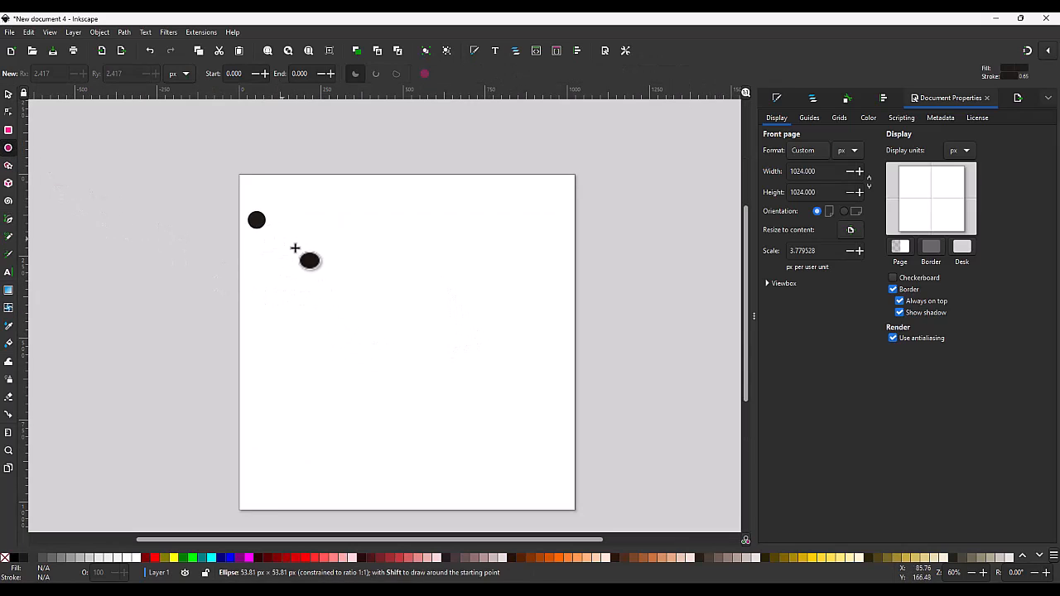
Draw a large circle at the page's upper left and a wide rectangle below it.
left_click_drag(257, 221, 320, 270)
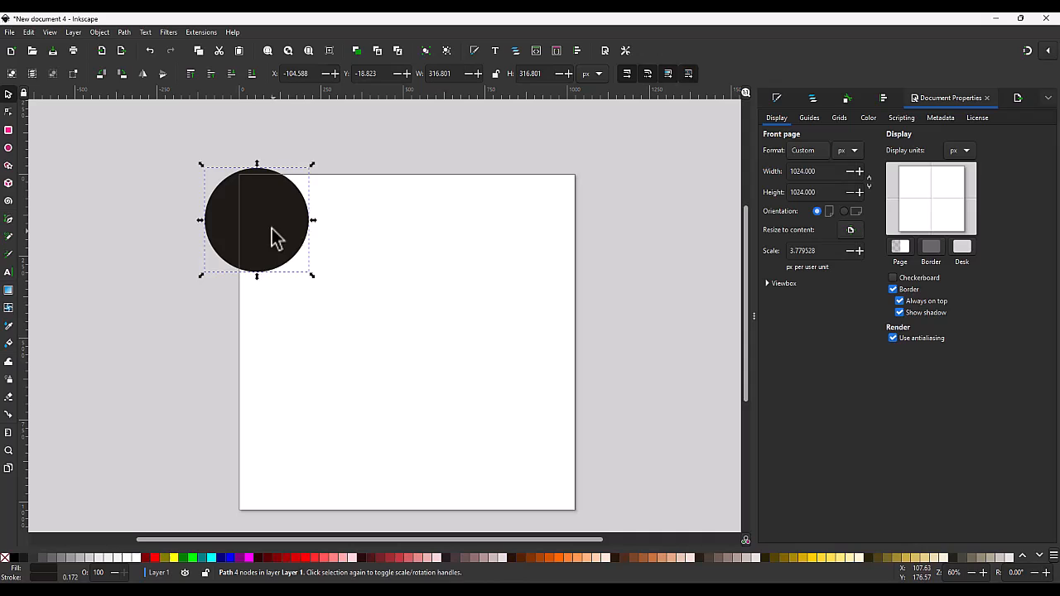
left_click_drag(257, 220, 314, 253)
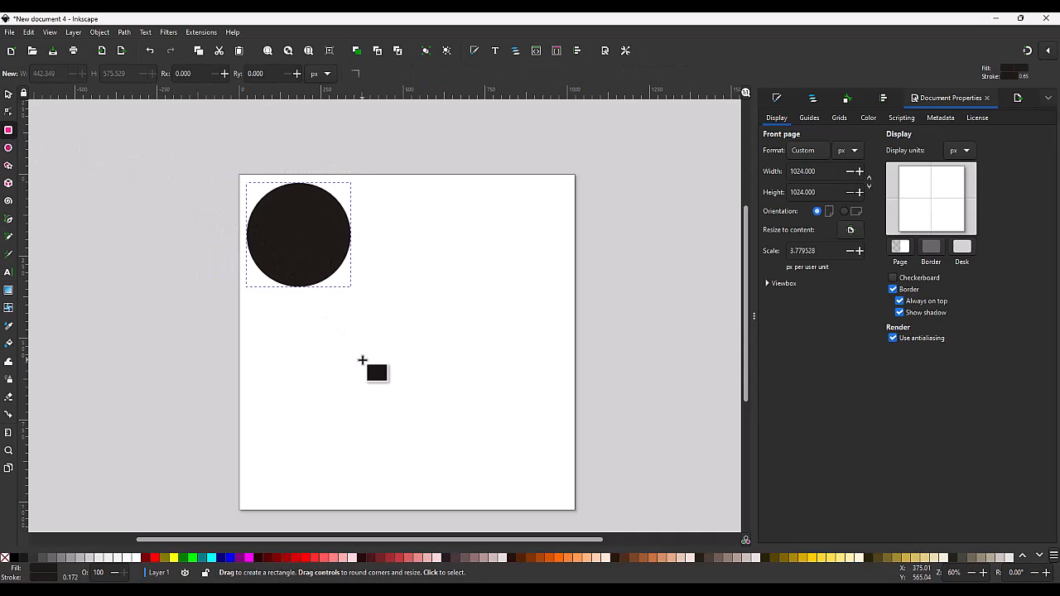
mouse_move(295, 358)
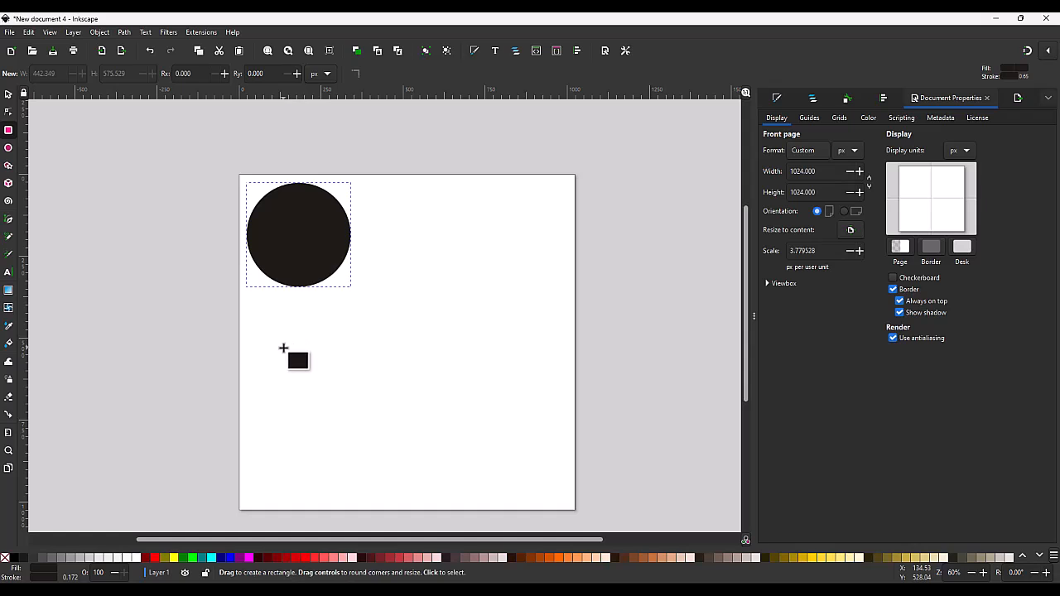
left_click_drag(284, 348, 549, 383)
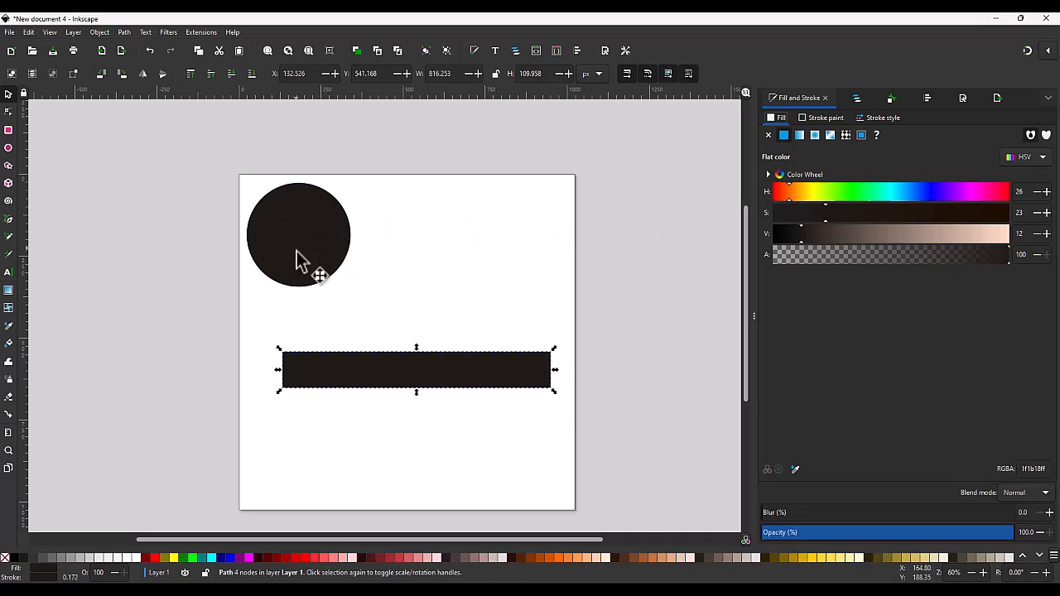
Fill the circle with solid black (000000ff) and convert the fill to a radial gradient.
left_click(298, 234)
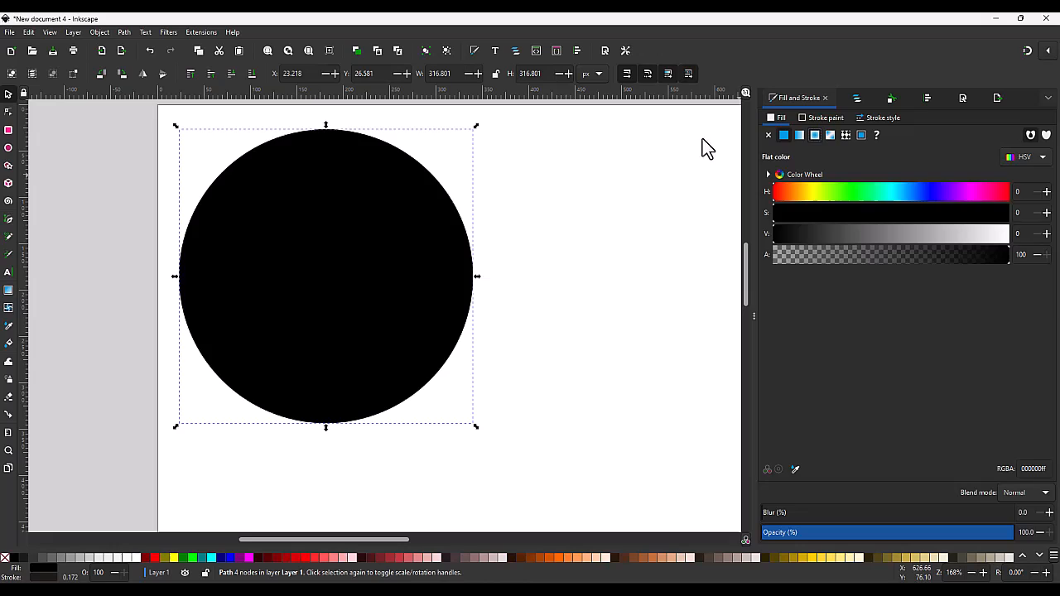
left_click(830, 135)
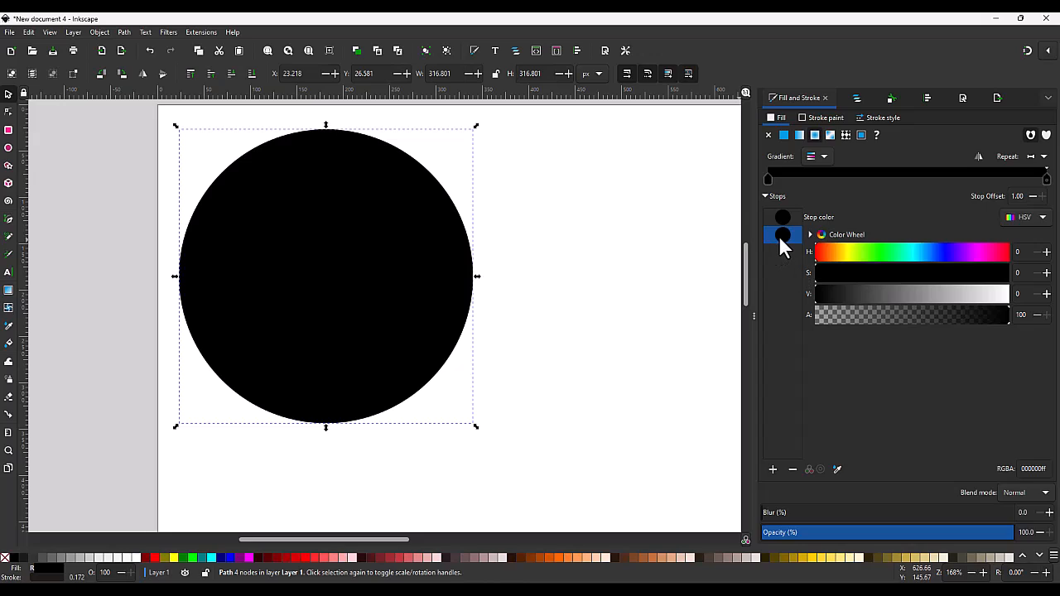
mouse_move(802, 248)
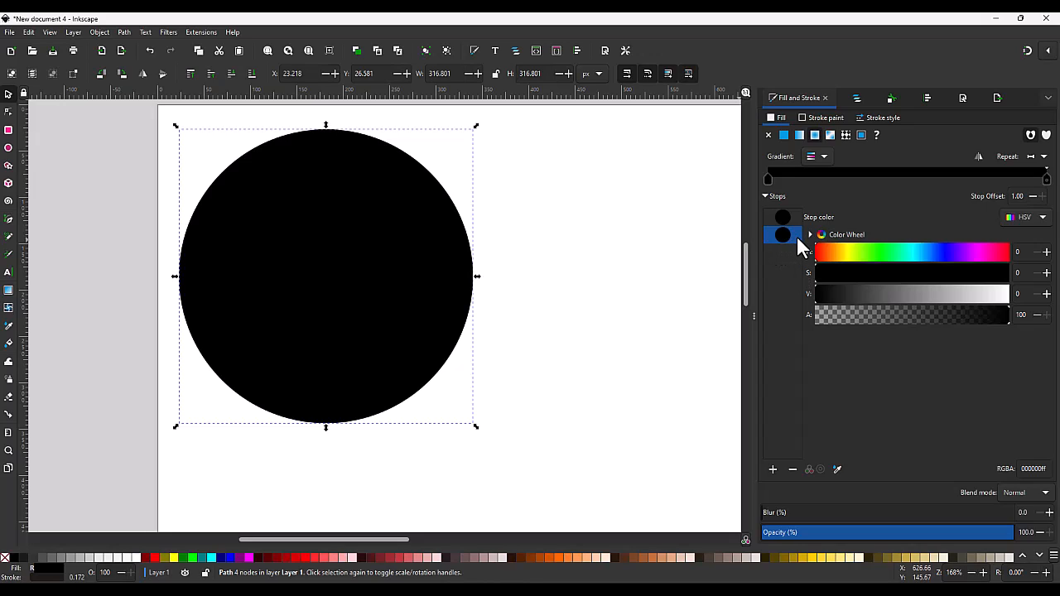
mouse_move(808, 255)
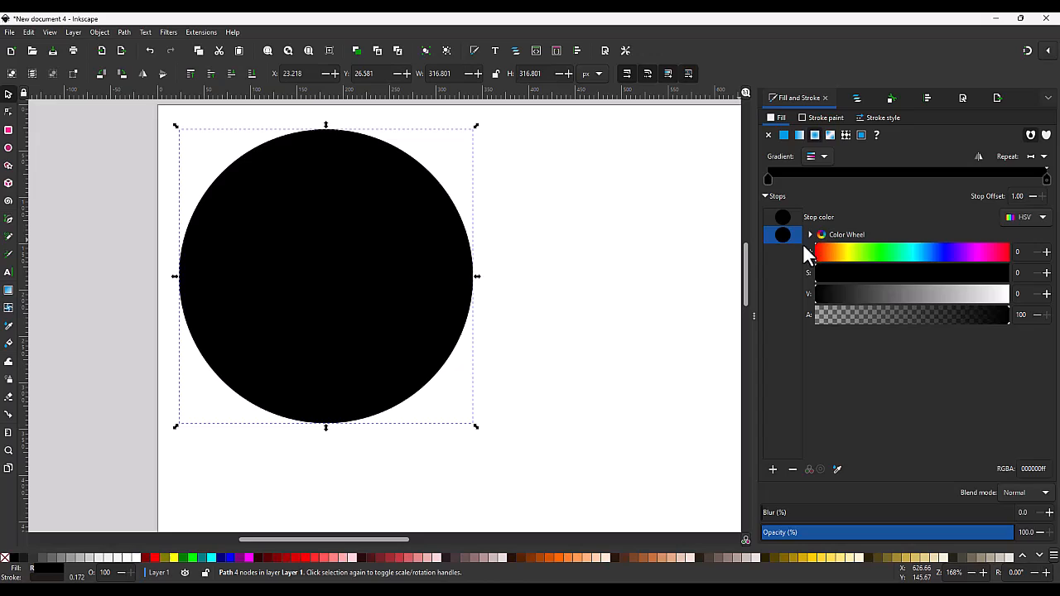
mouse_move(857, 329)
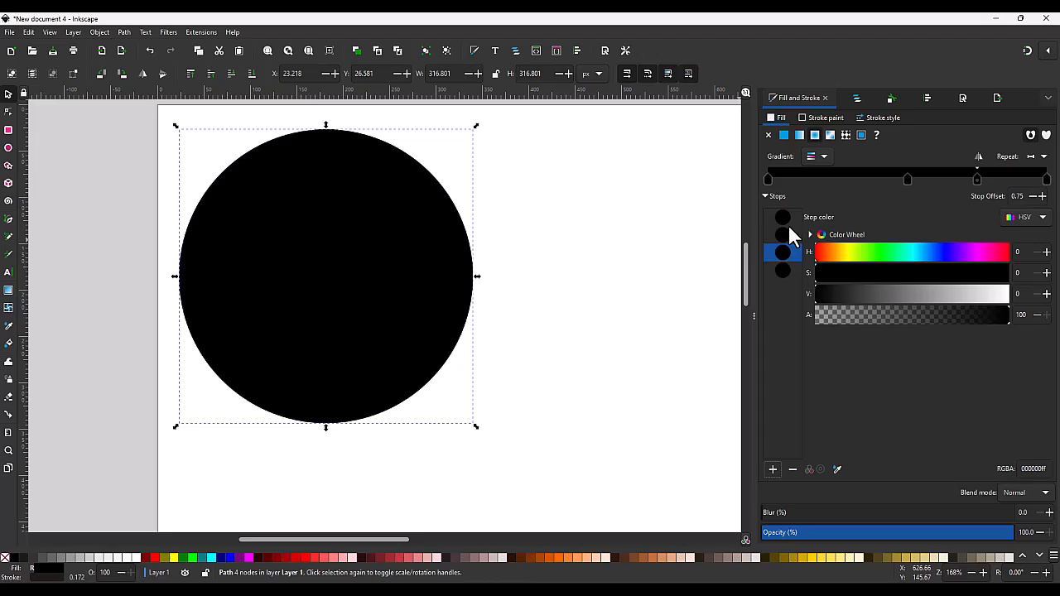
Add stops until the gradient has five black stops at offsets 0, 0.25, 0.5, 0.75, 1.
left_click(783, 217)
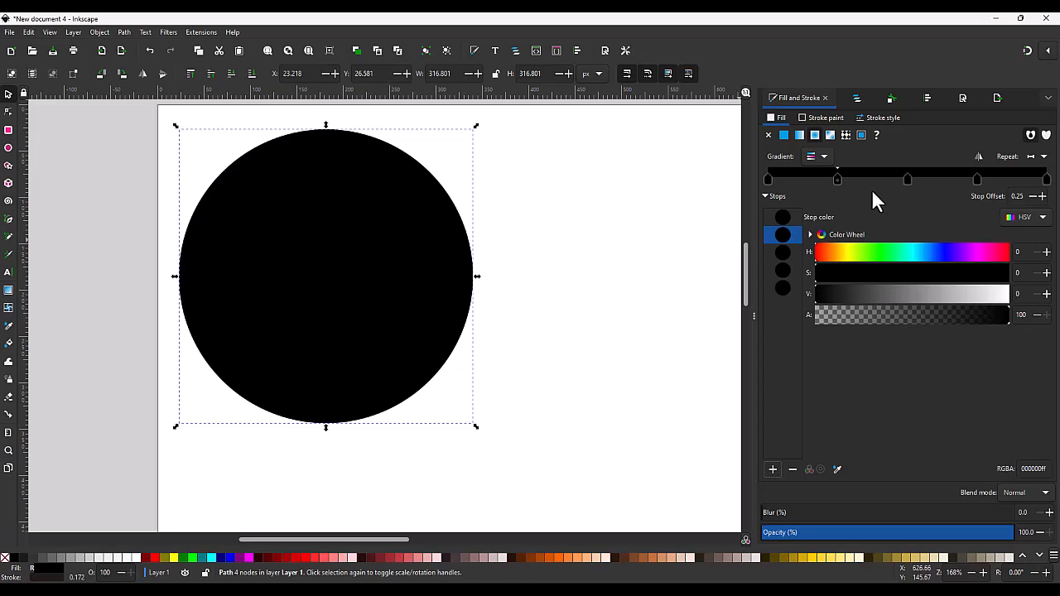
left_click(783, 253)
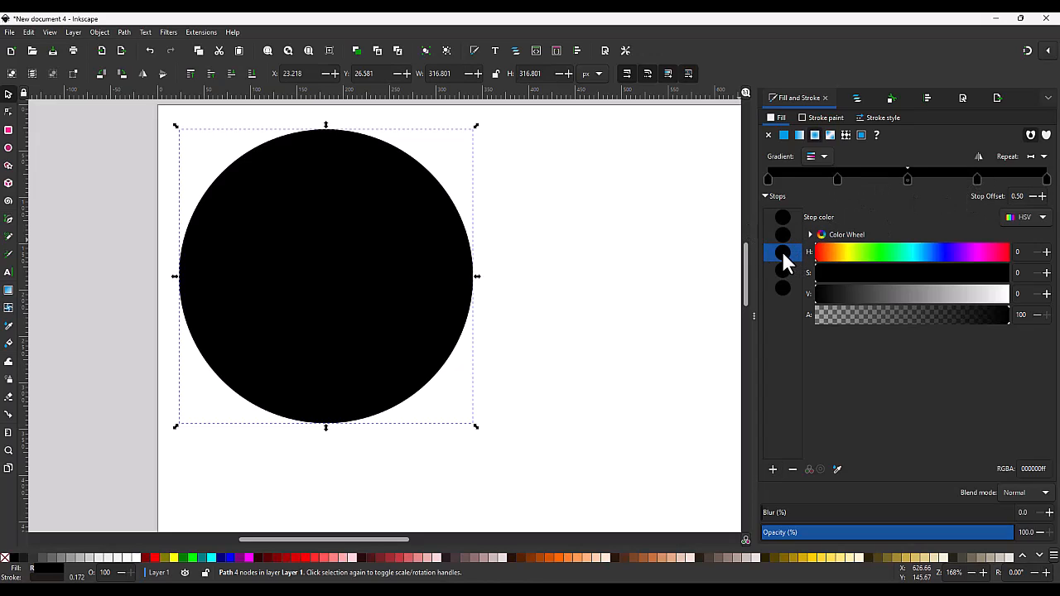
mouse_move(791, 238)
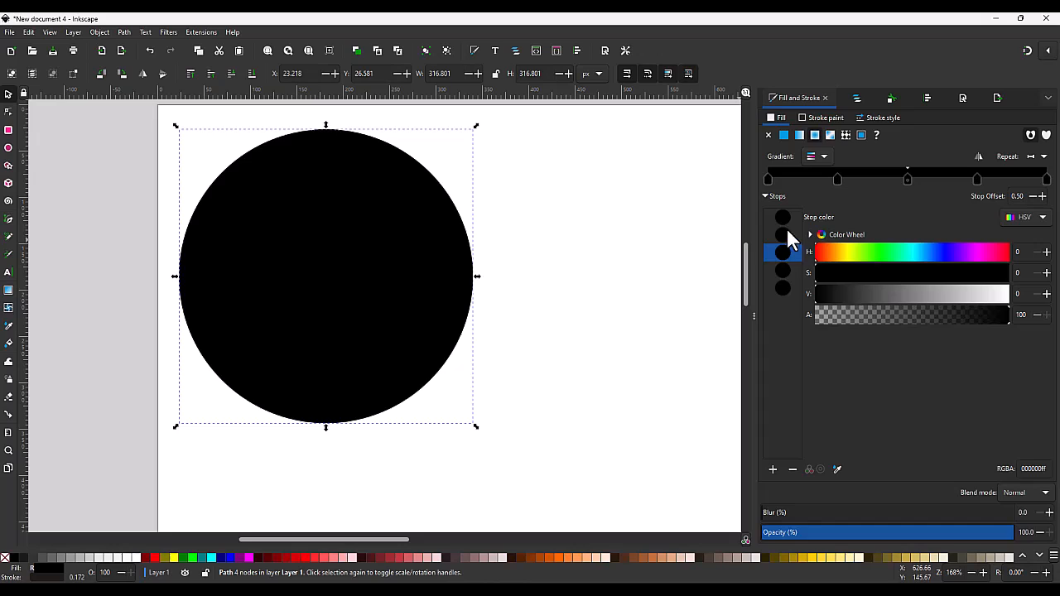
mouse_move(837, 310)
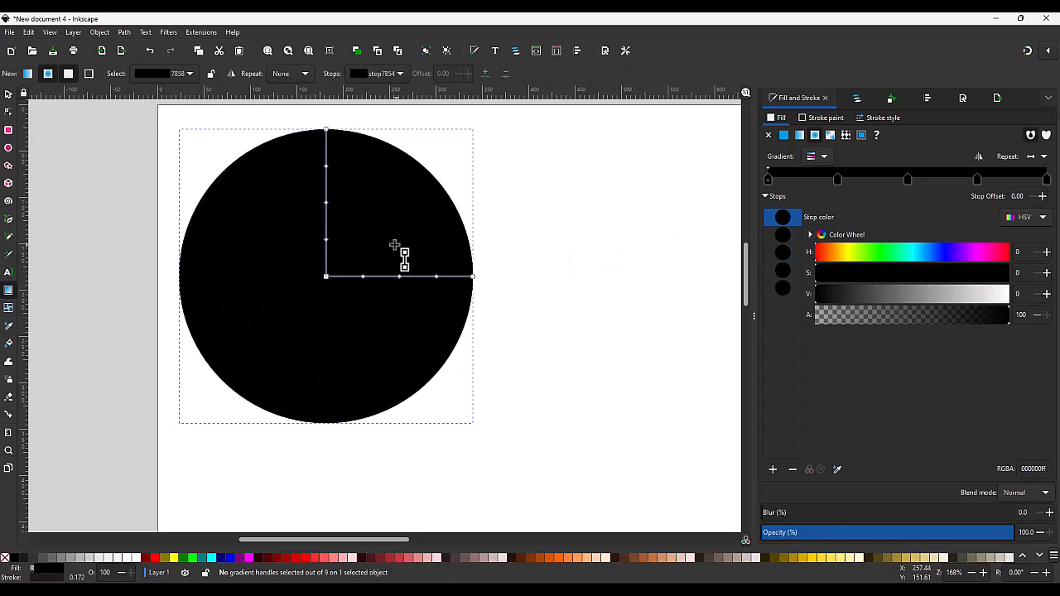
left_click(782, 235)
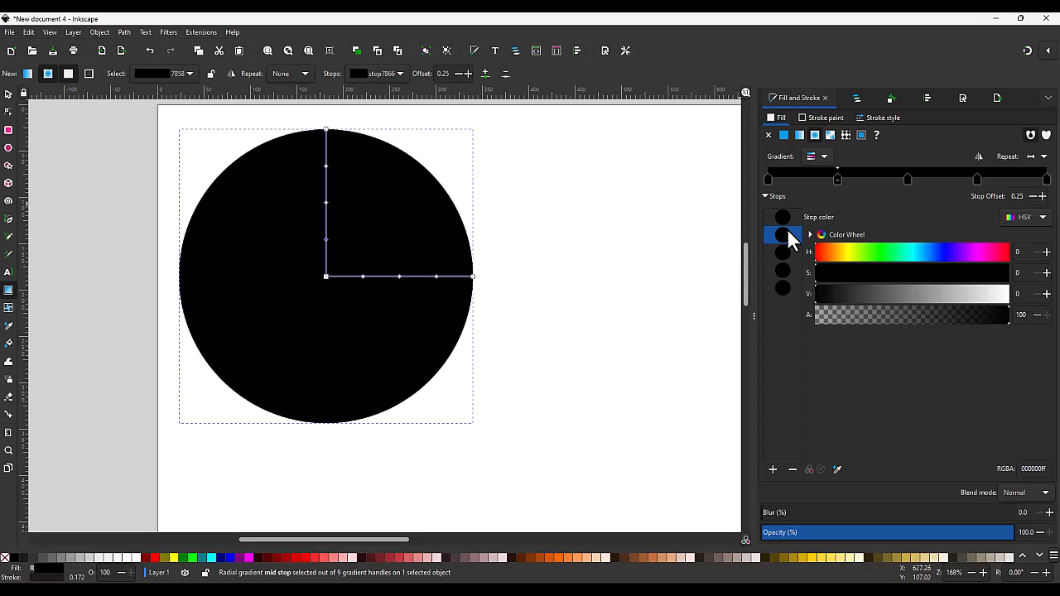
left_click(782, 256)
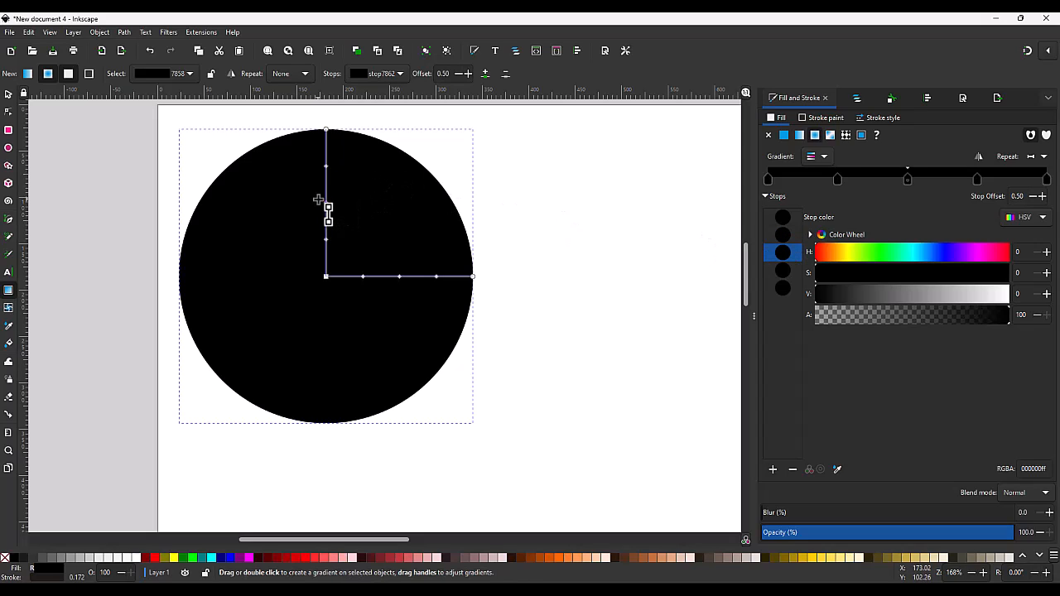
left_click(783, 217)
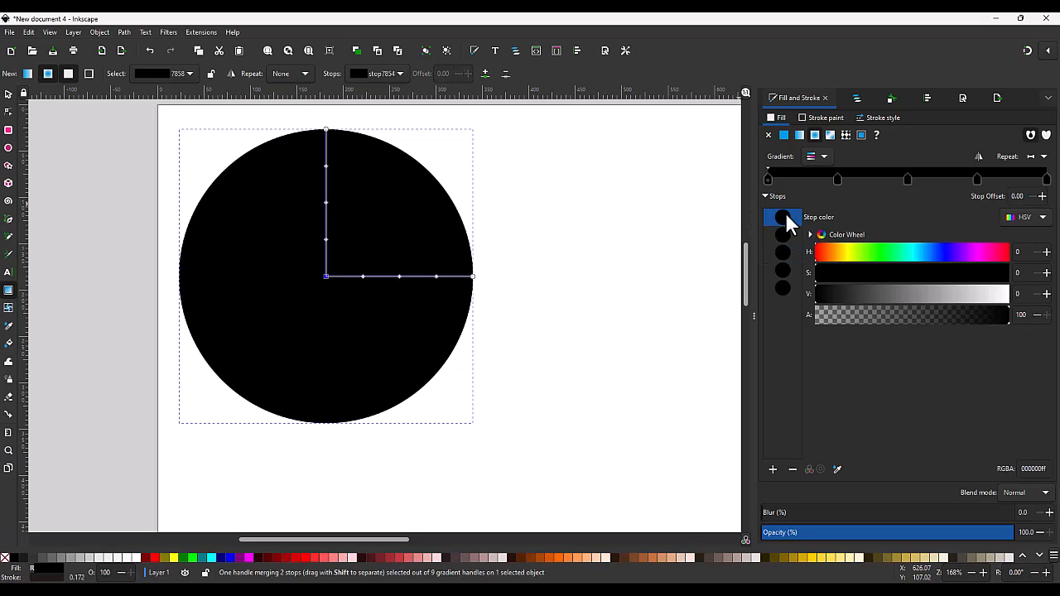
left_click(782, 234)
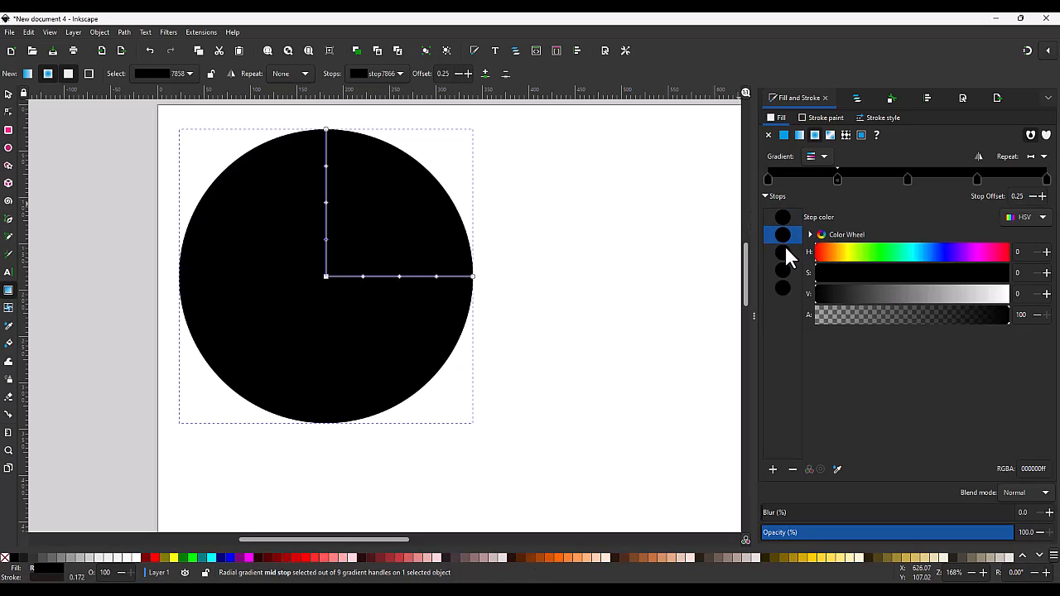
left_click(782, 252)
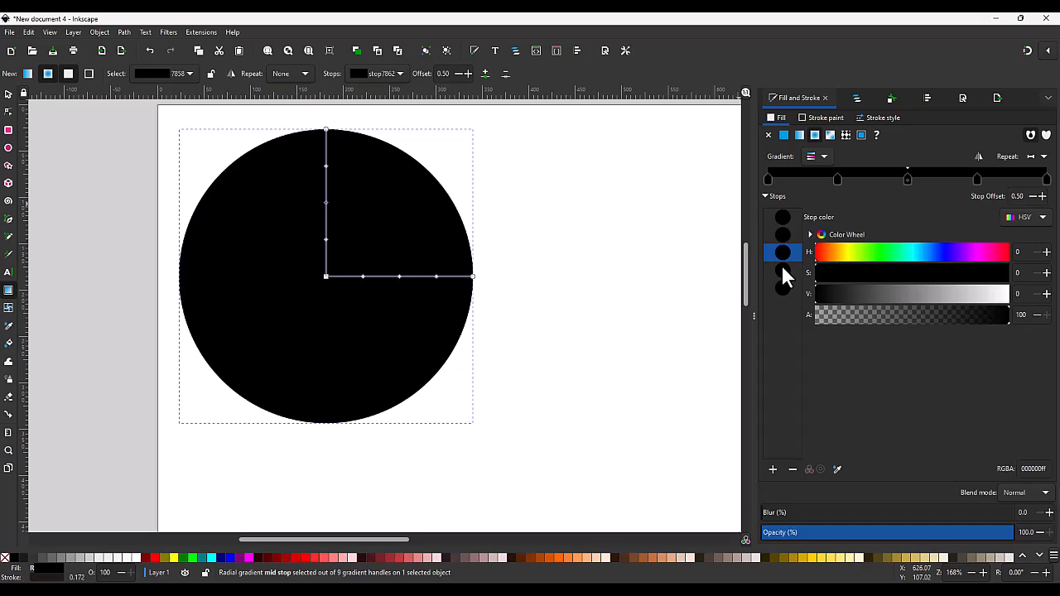
left_click(783, 287)
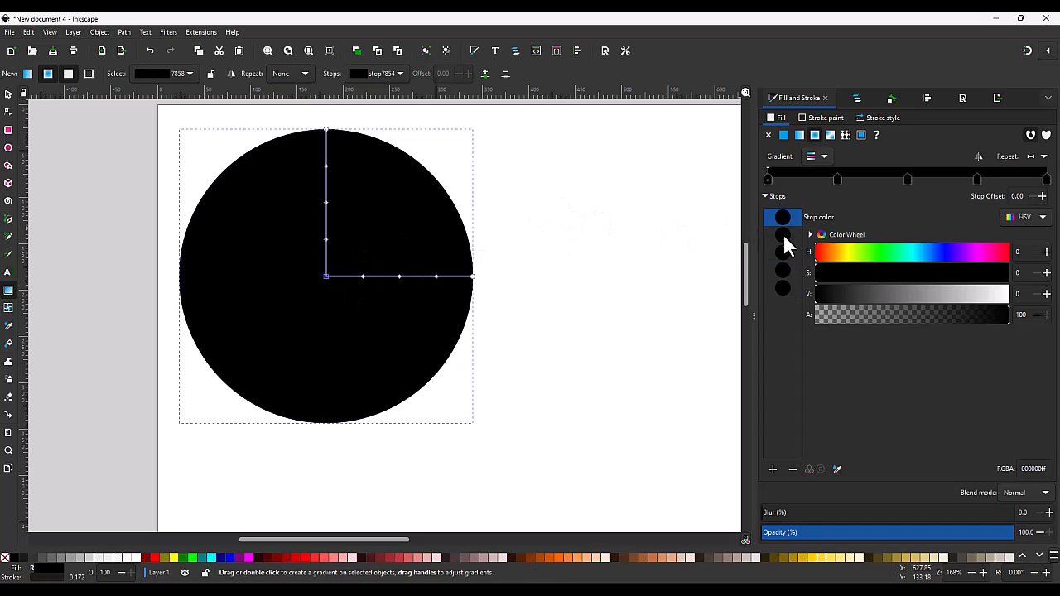
left_click(783, 272)
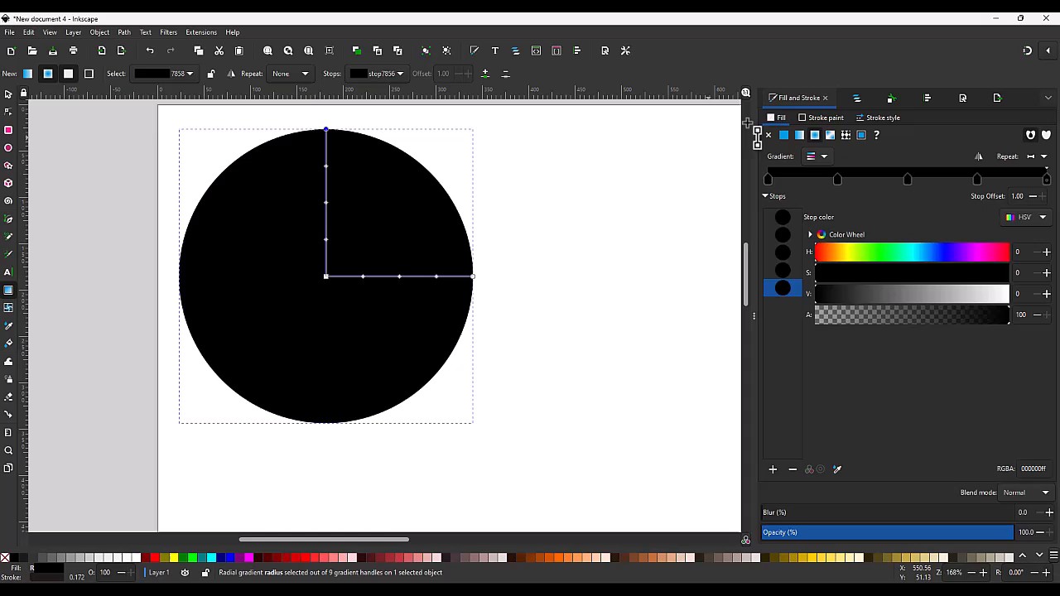
left_click(768, 135)
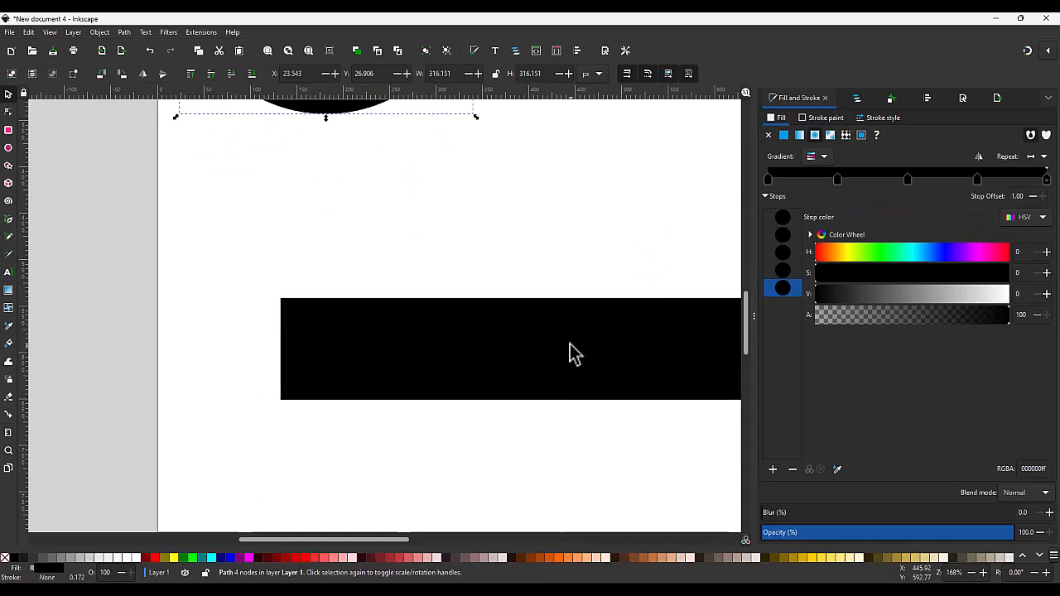
Set the circle gradient's outermost stop to light grey (V 75, bfbfbf).
left_click(784, 135)
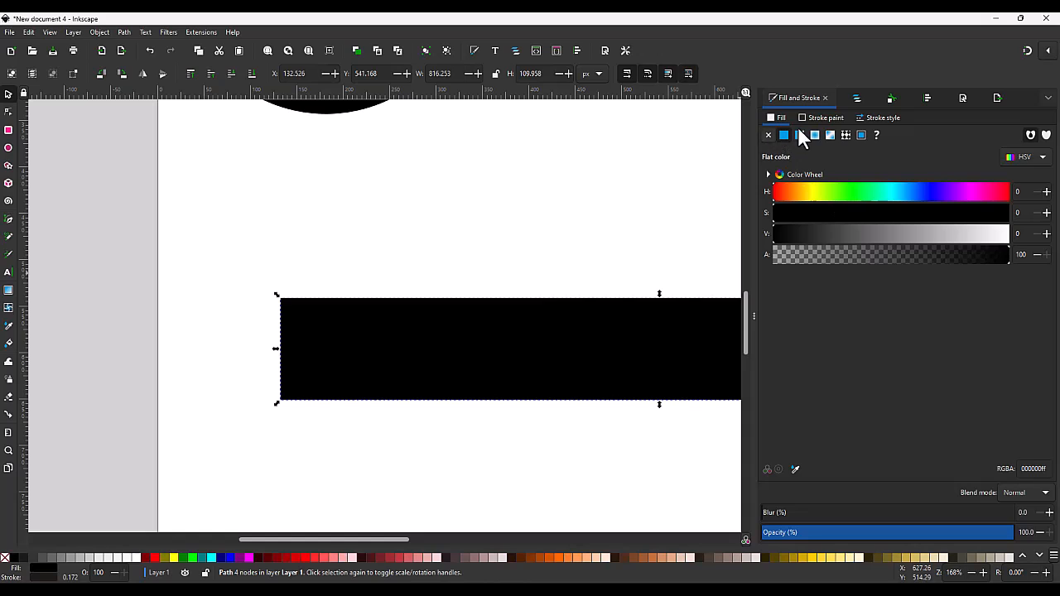
left_click(768, 135)
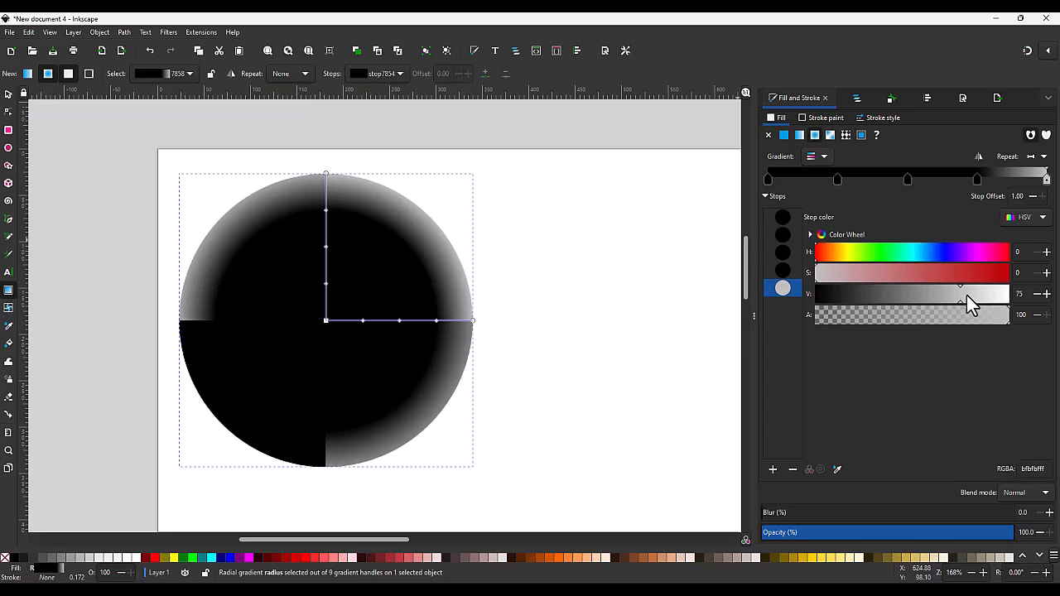
Lighten the outer stop to pale grey and the stop at offset 0.85 to mid-grey.
left_click_drag(961, 285, 953, 285)
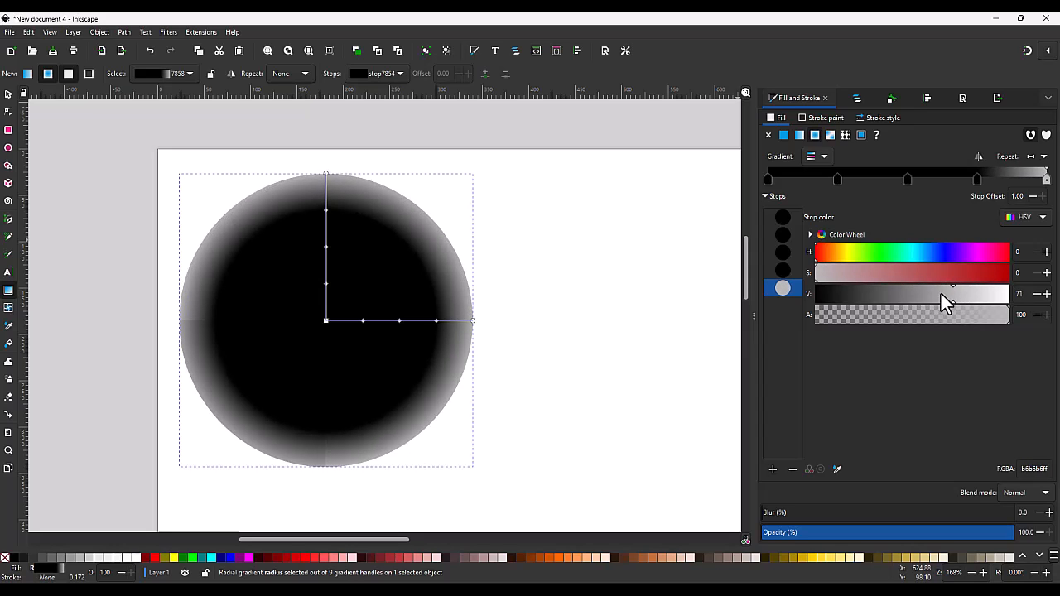
left_click_drag(930, 284, 998, 293)
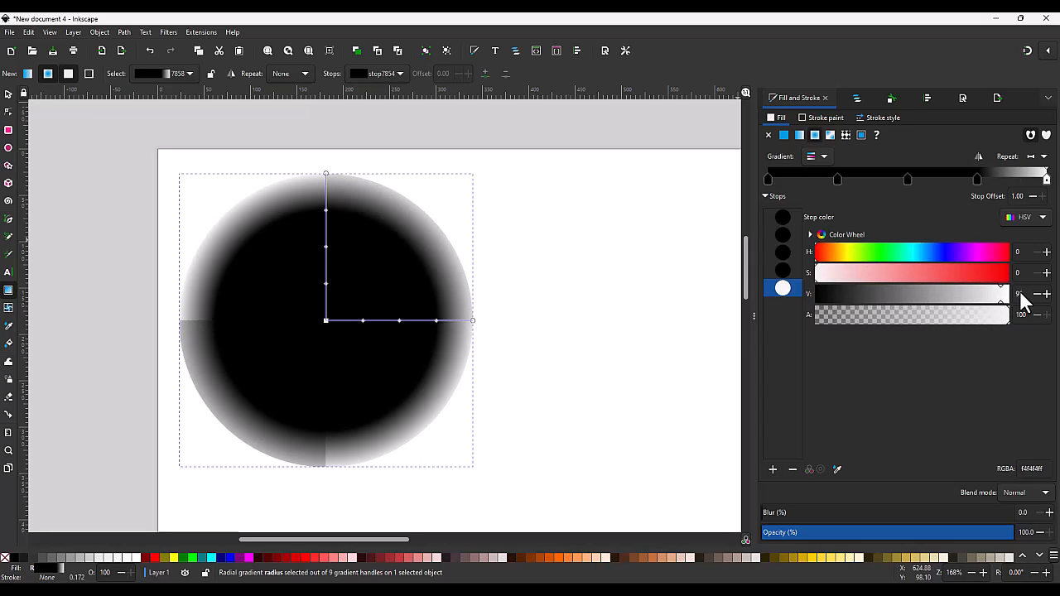
left_click_drag(1002, 294, 985, 294)
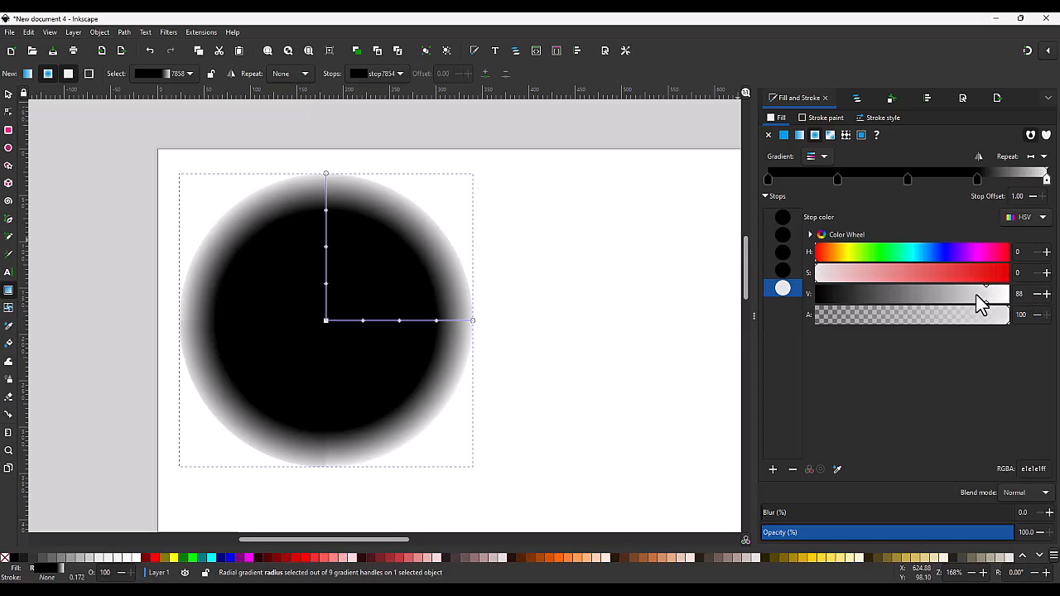
left_click_drag(985, 294, 973, 294)
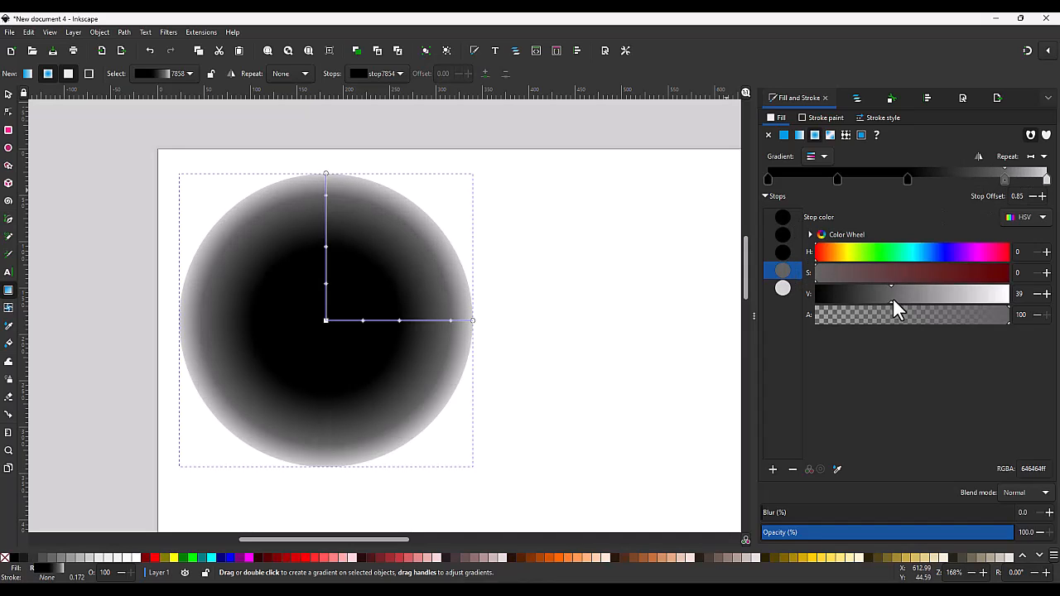
left_click_drag(891, 294, 943, 293)
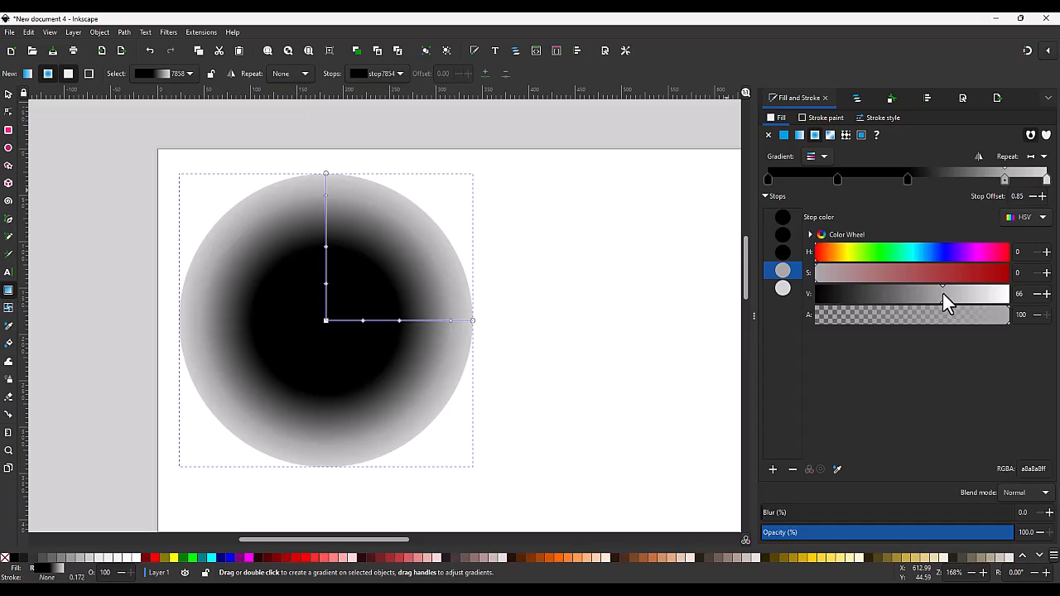
mouse_move(331, 257)
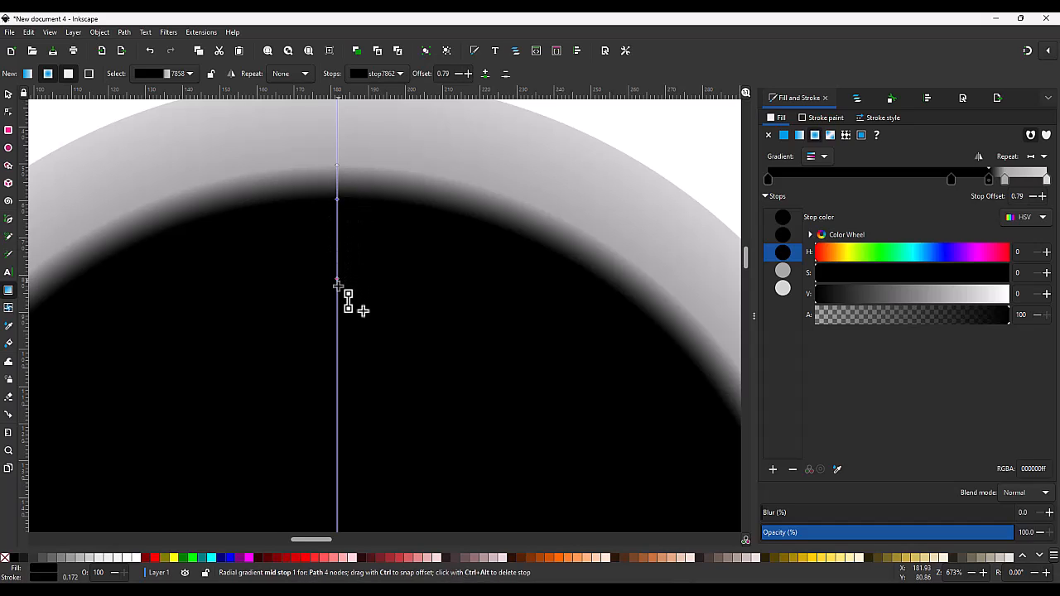
Insert a sixth, white stop at offset 0.21 to create a bright ring between black bands.
left_click(783, 234)
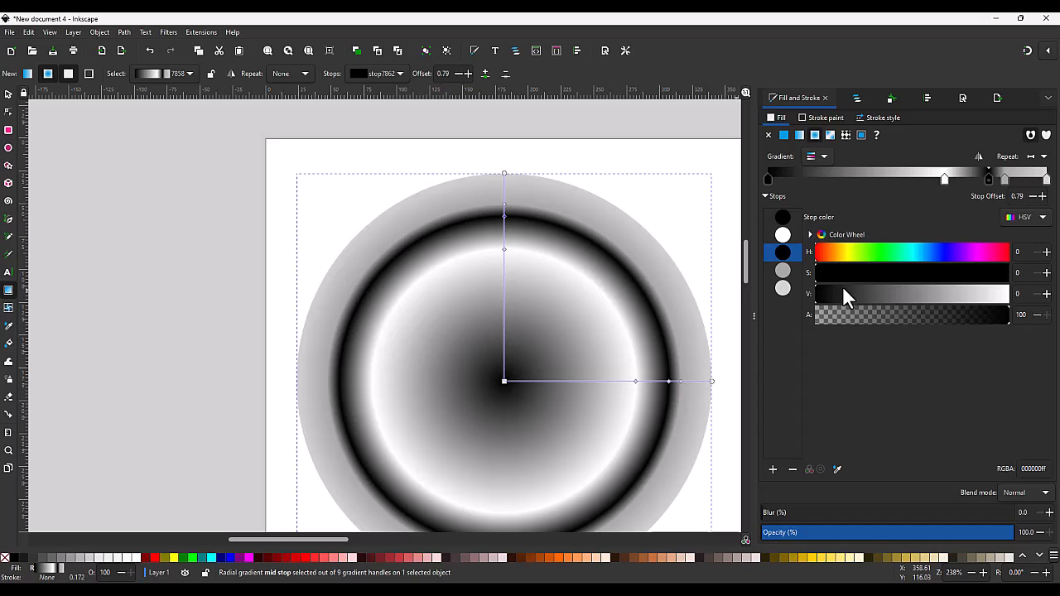
mouse_move(772, 470)
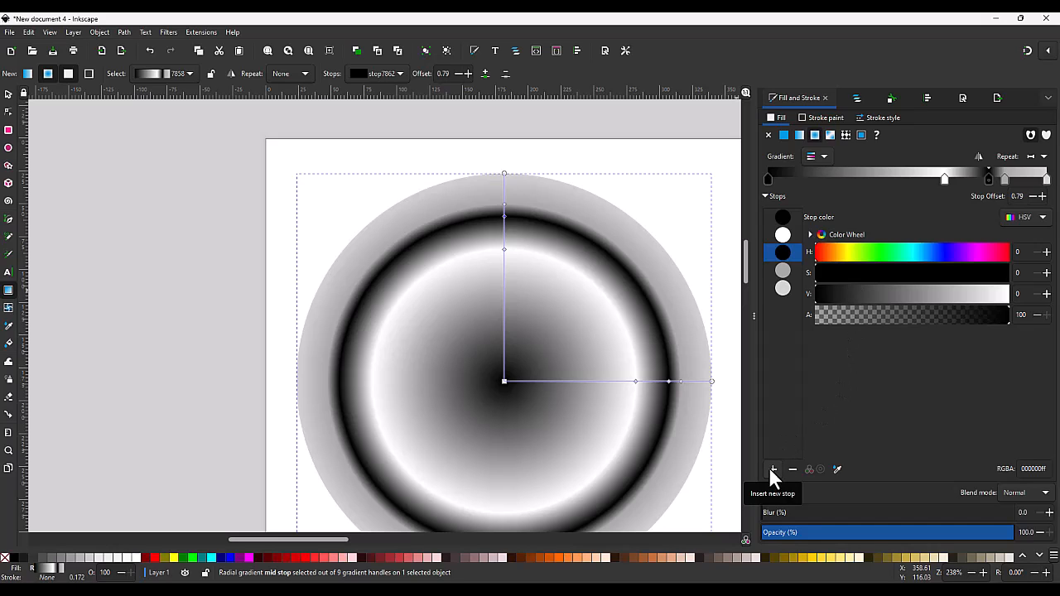
left_click(773, 470)
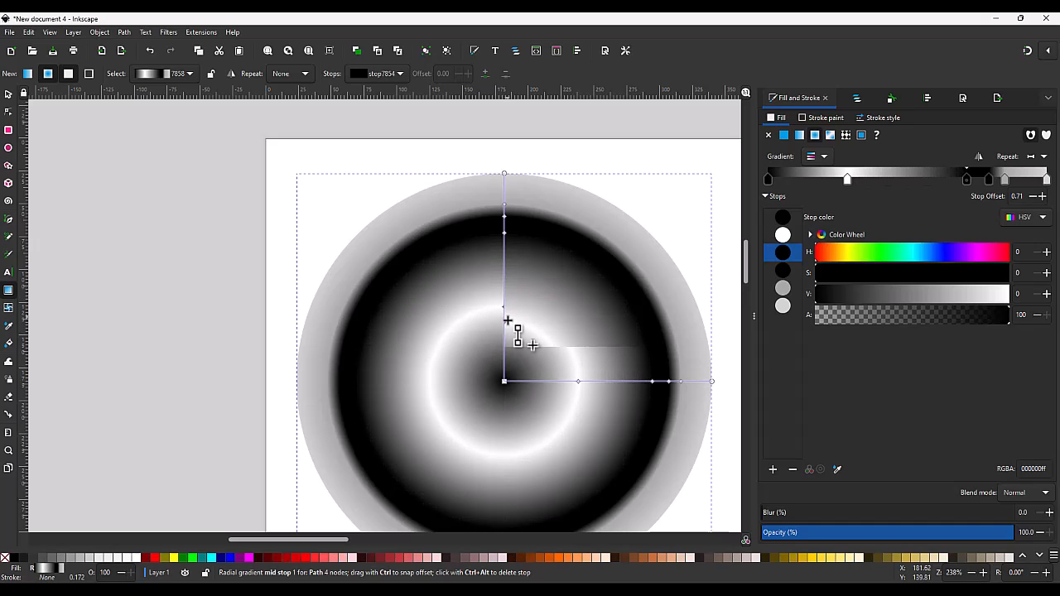
left_click_drag(518, 337, 520, 362)
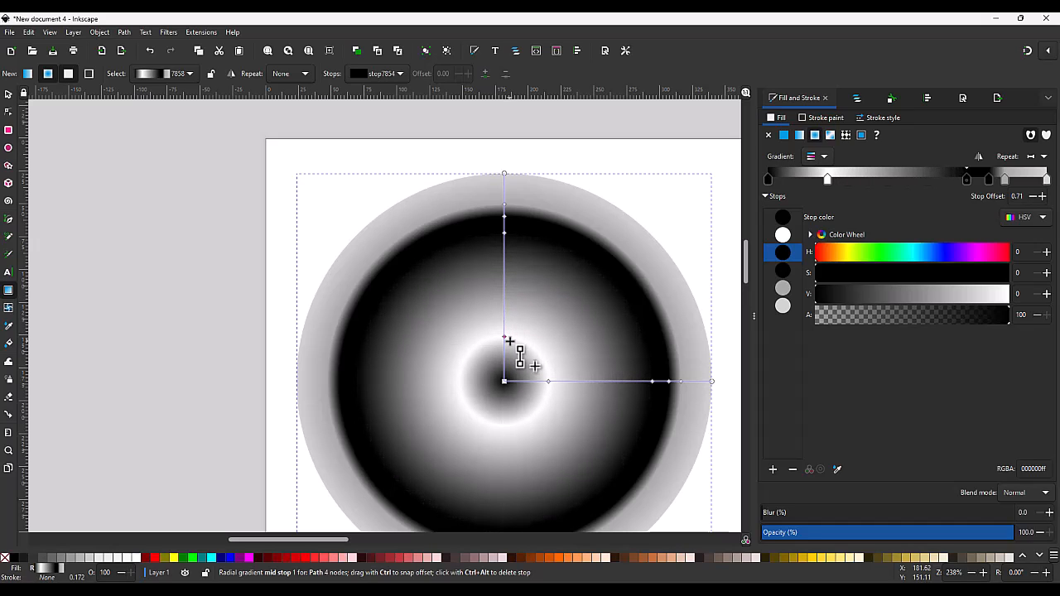
left_click(782, 234)
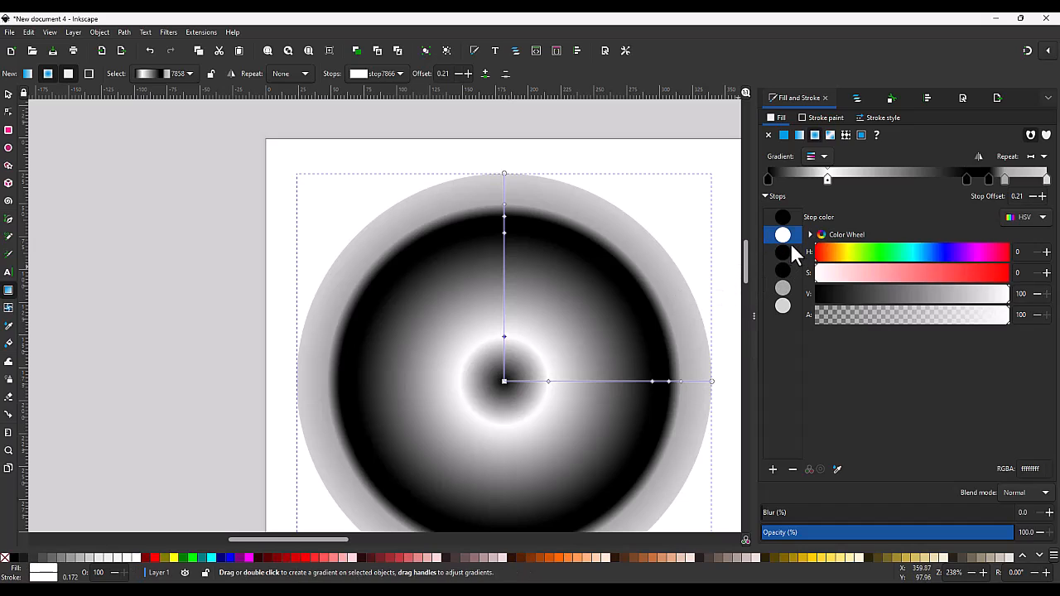
mouse_move(794, 260)
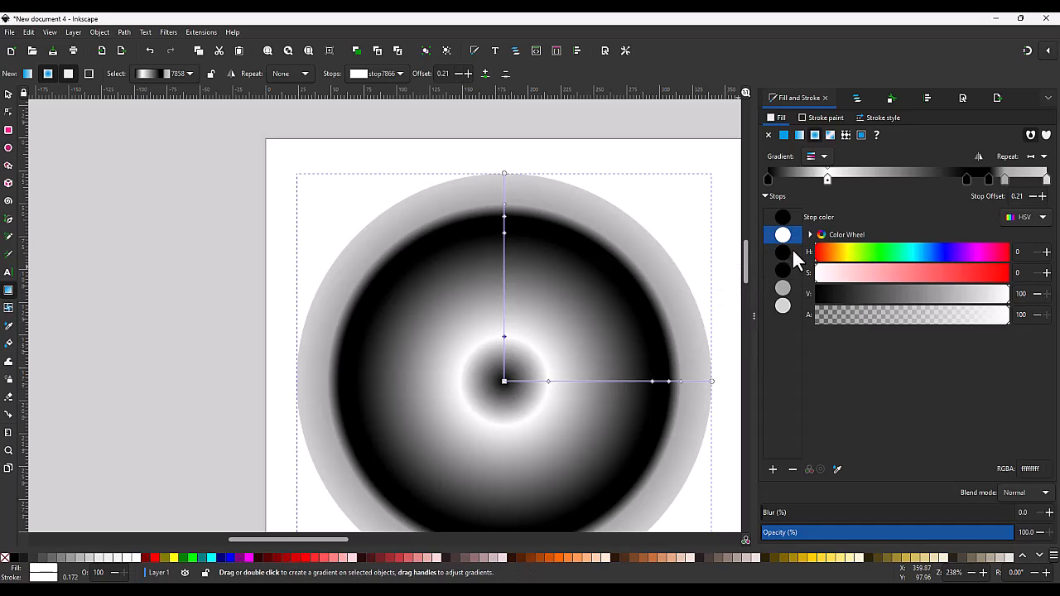
mouse_move(539, 342)
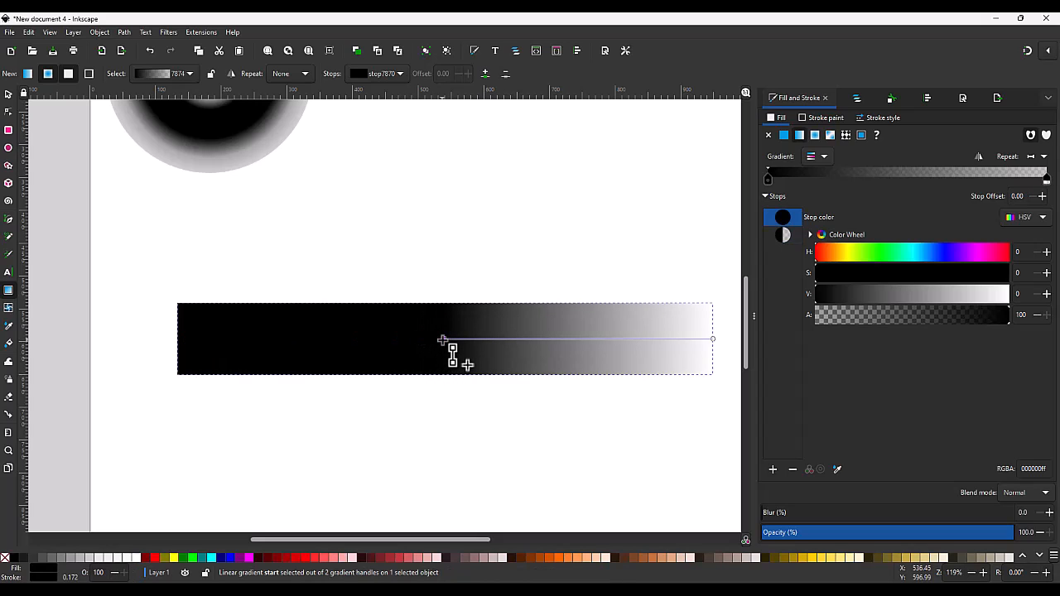
Make the rectangle's gradient vertical, snapping its ends to the top and bottom edges.
left_click_drag(443, 340, 450, 269)
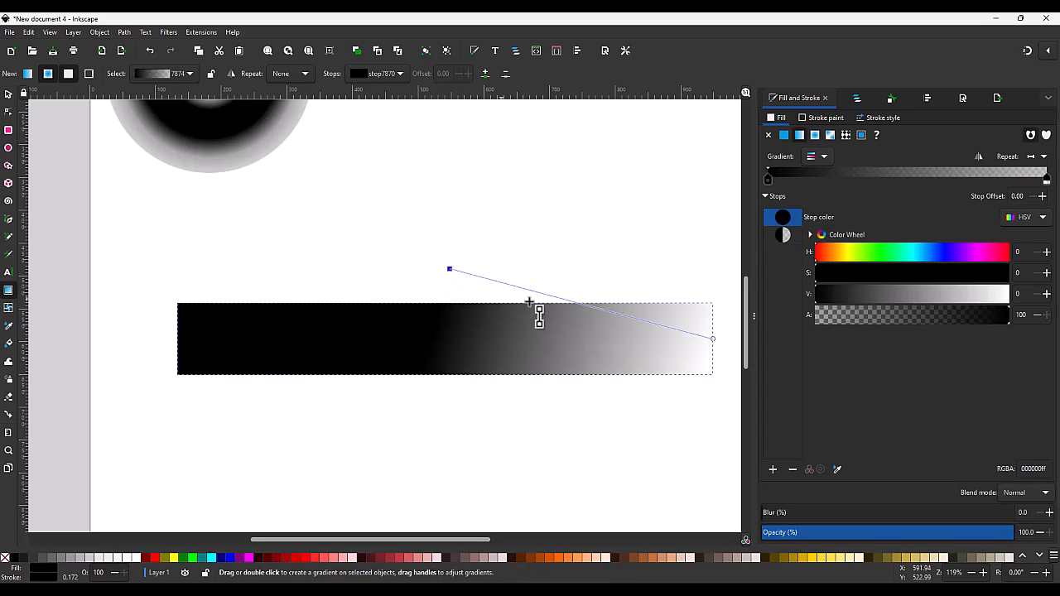
left_click_drag(712, 340, 638, 319)
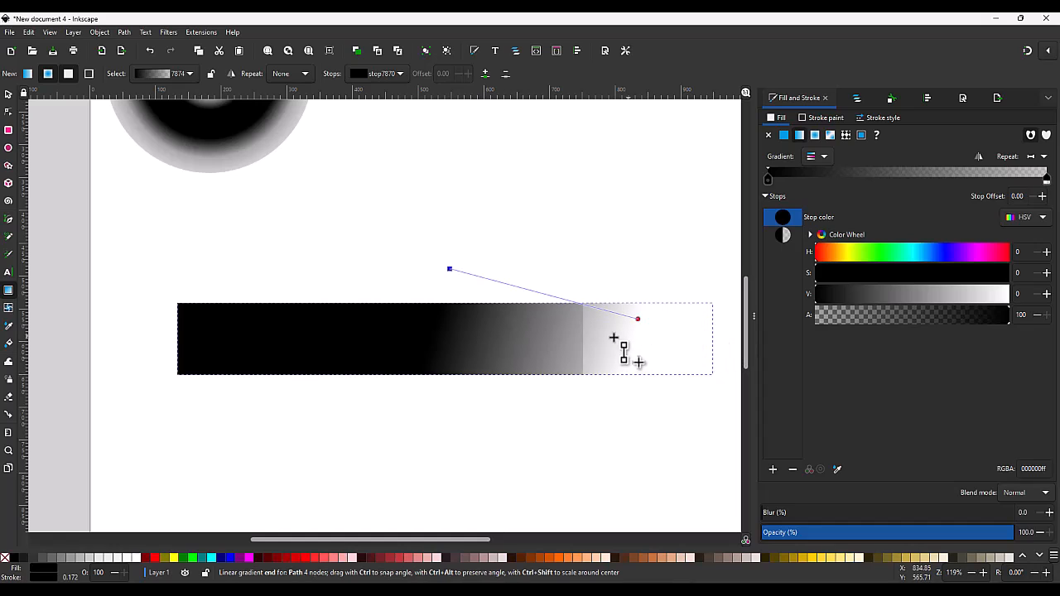
left_click_drag(637, 319, 471, 352)
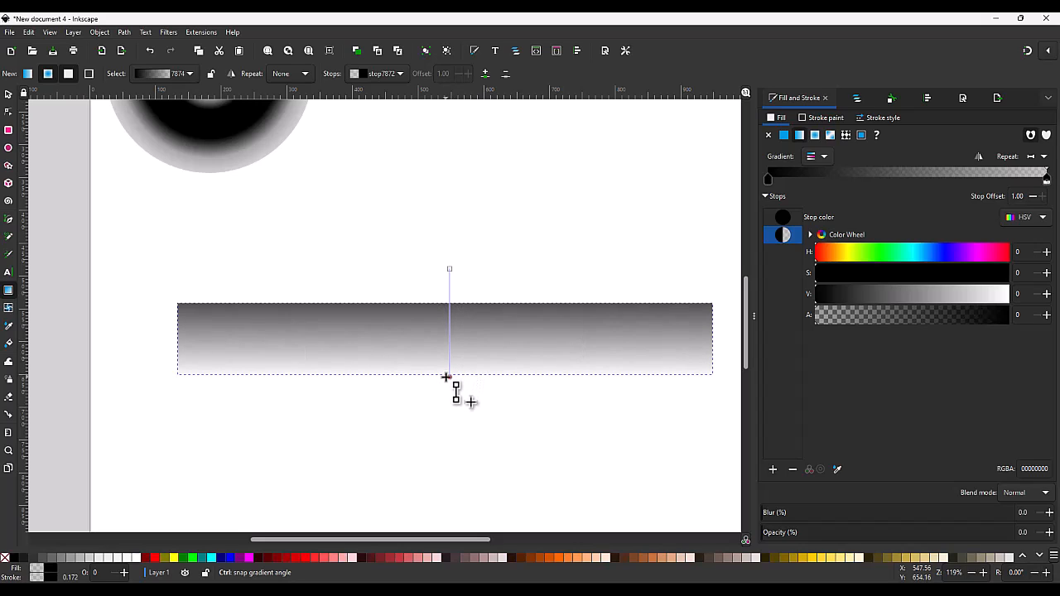
left_click_drag(450, 377, 451, 269)
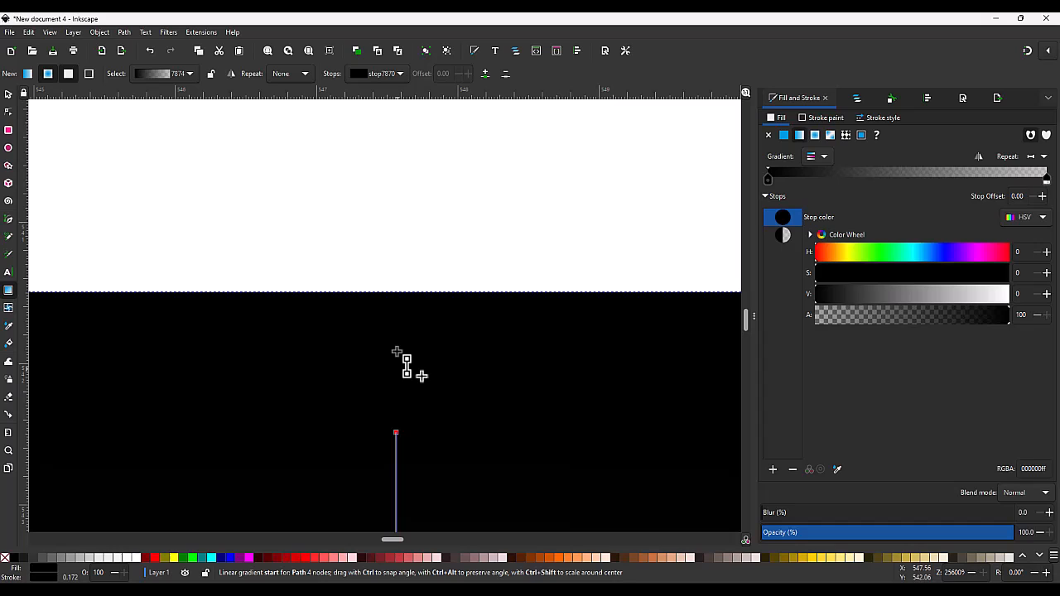
left_click_drag(398, 350, 396, 296)
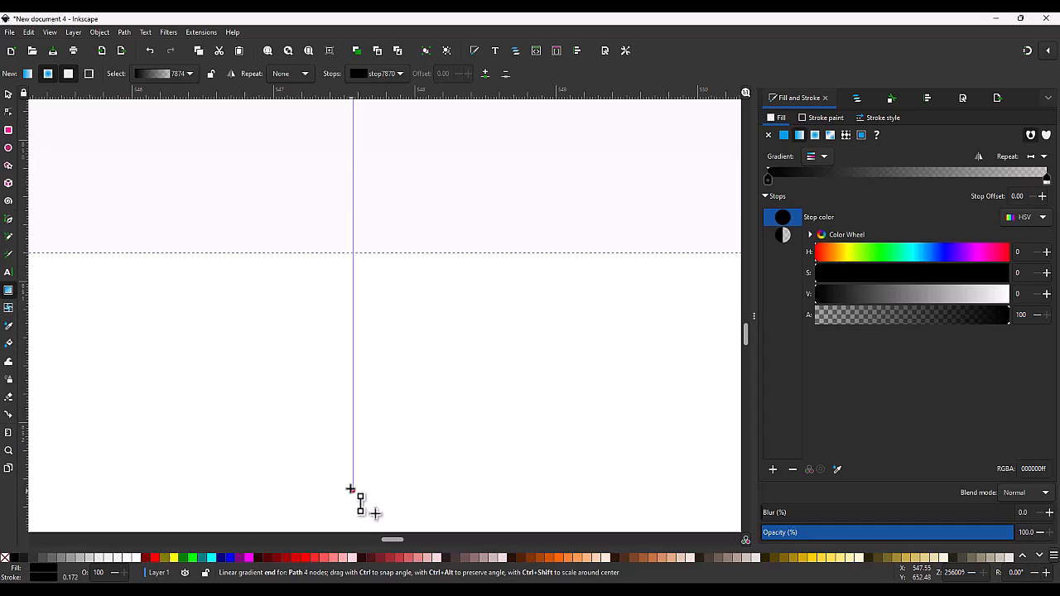
left_click_drag(350, 489, 351, 252)
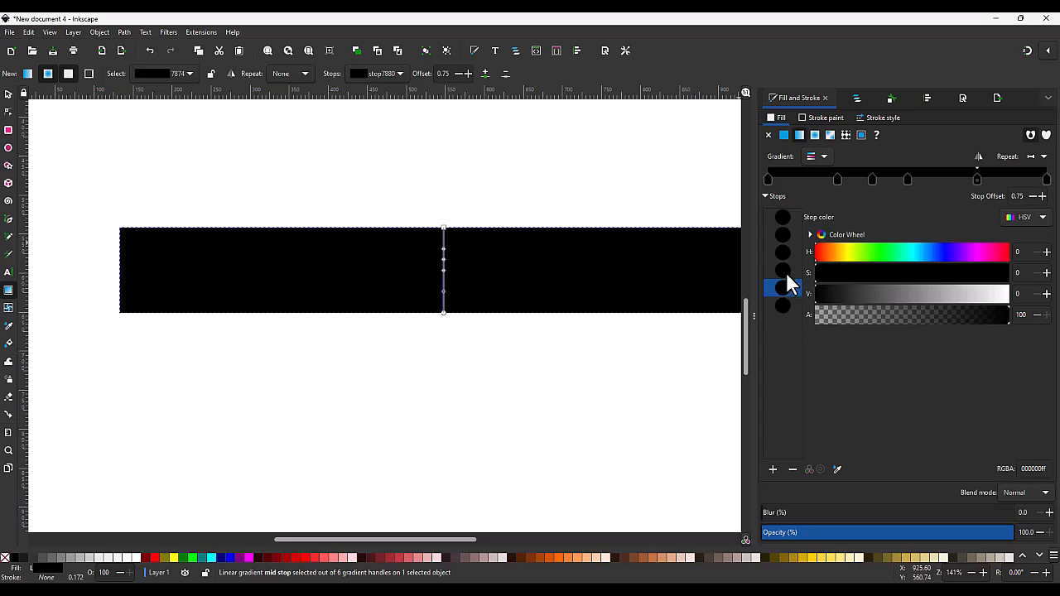
Add a seventh stop and shade the rectangle's stops mid-grey, light grey and black.
left_click(782, 271)
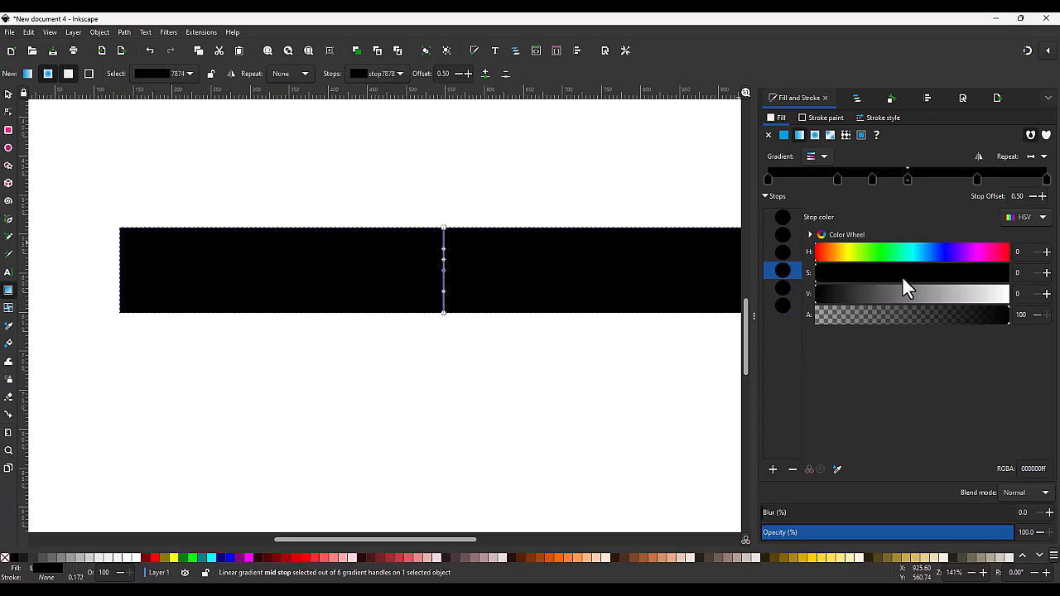
left_click(782, 288)
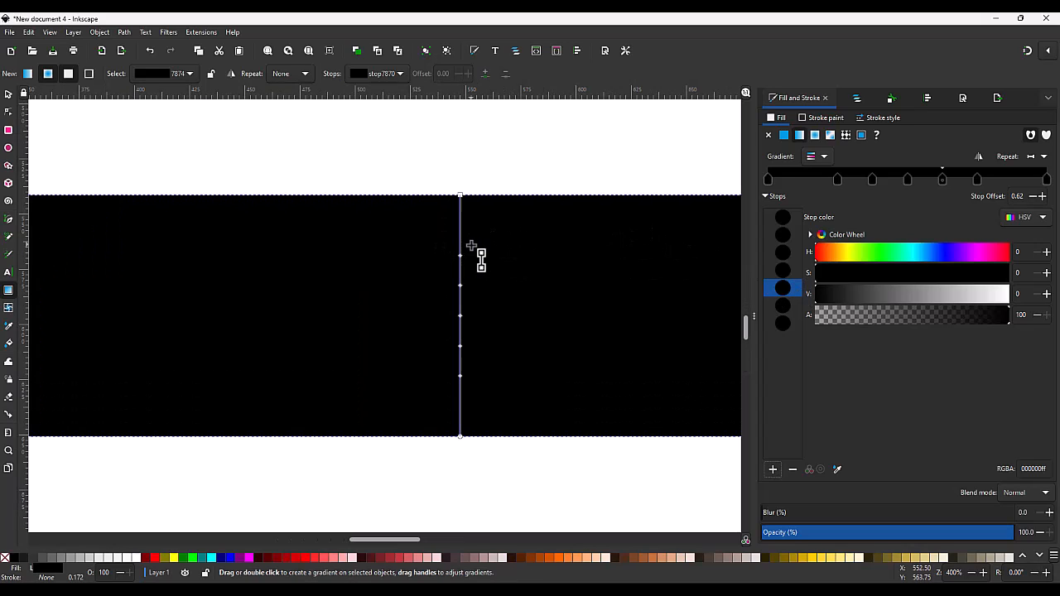
mouse_move(466, 263)
type("44")
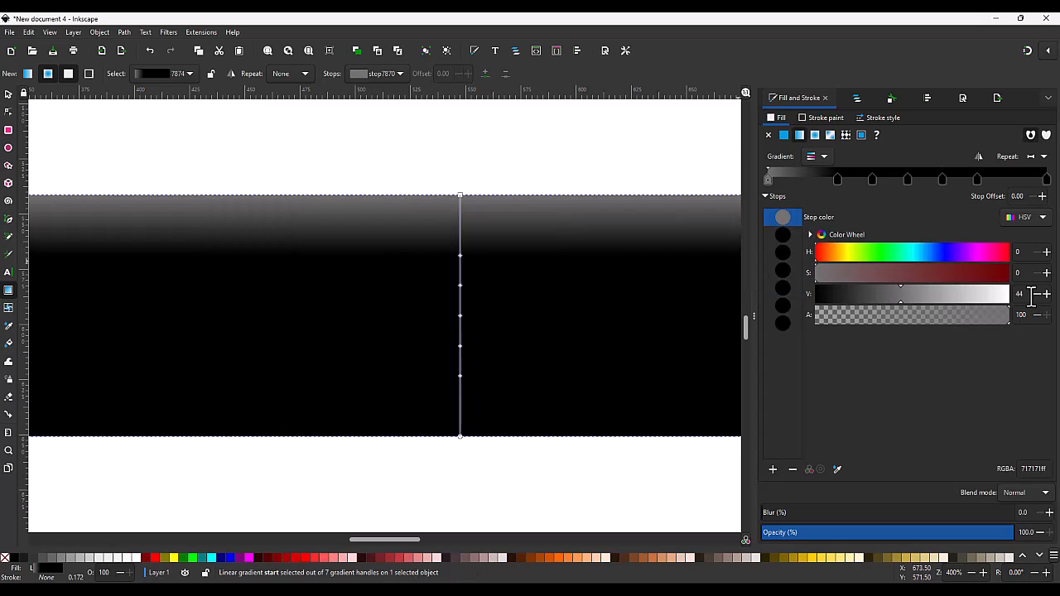
left_click_drag(901, 294, 994, 294)
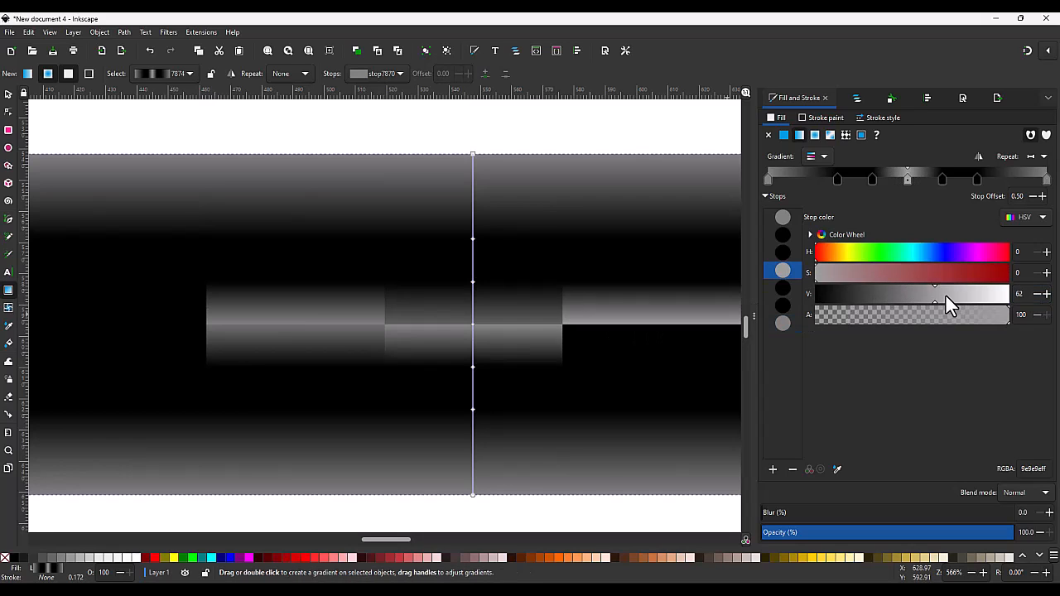
left_click_drag(936, 294, 985, 294)
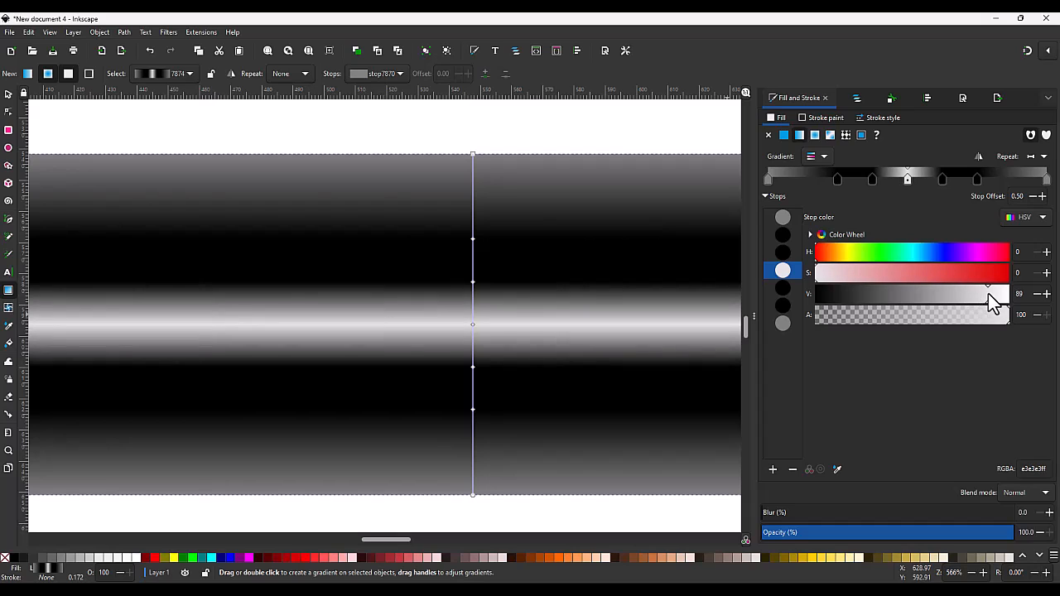
left_click(783, 252)
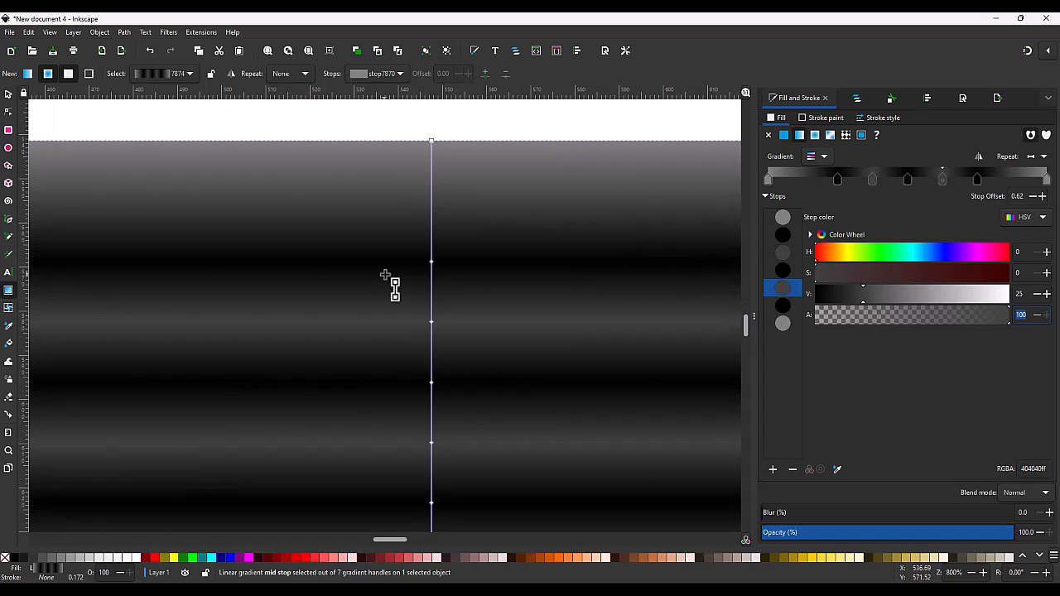
mouse_move(472, 257)
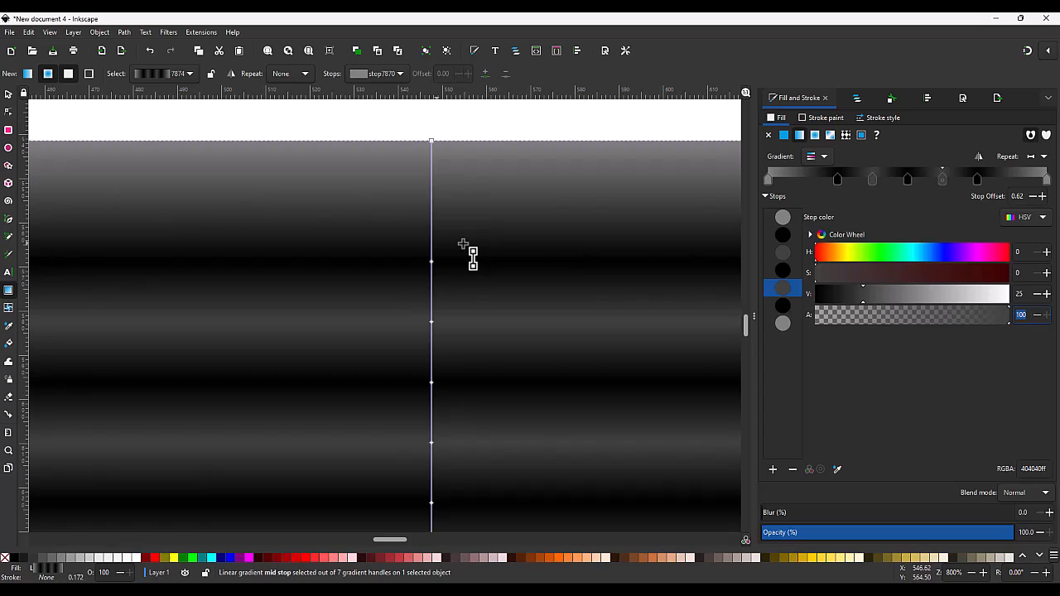
mouse_move(783, 182)
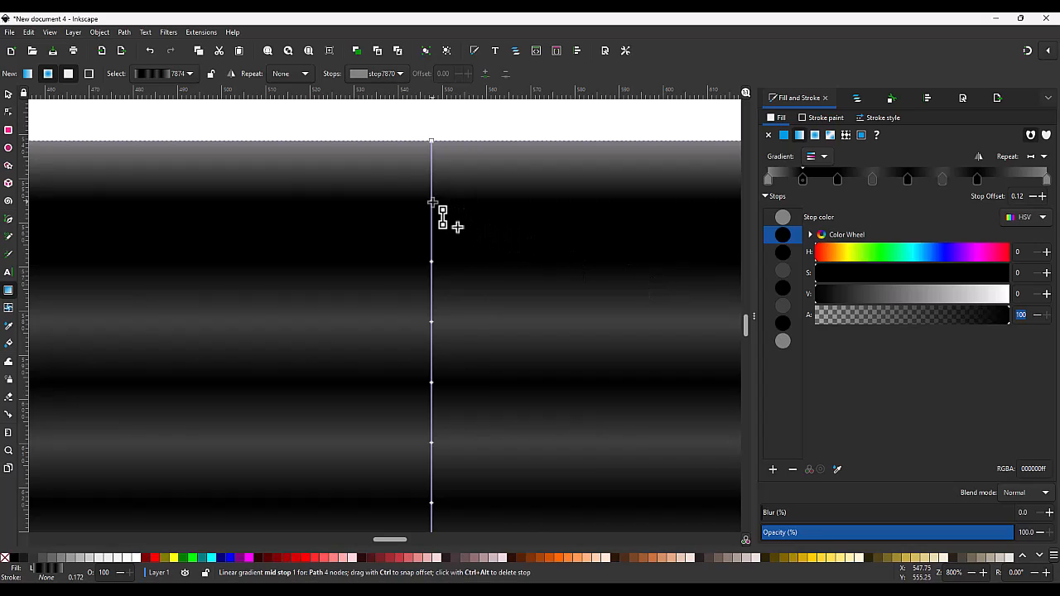
Add a mid-grey (808080) stop at offset 0.12, forming a solid grey top band.
left_click_drag(441, 203, 441, 228)
type("25")
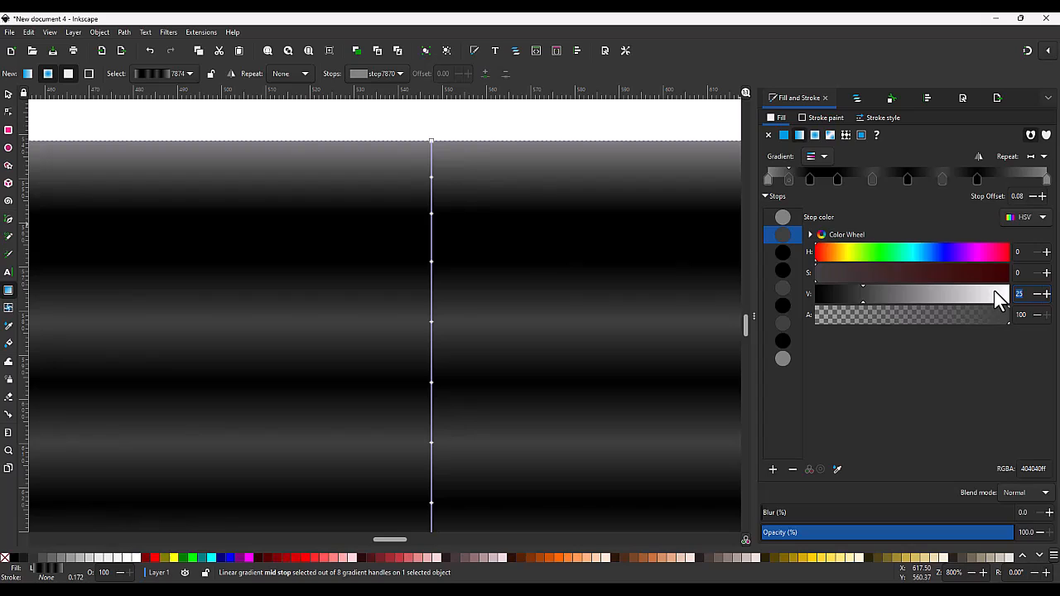
left_click_drag(862, 294, 911, 294)
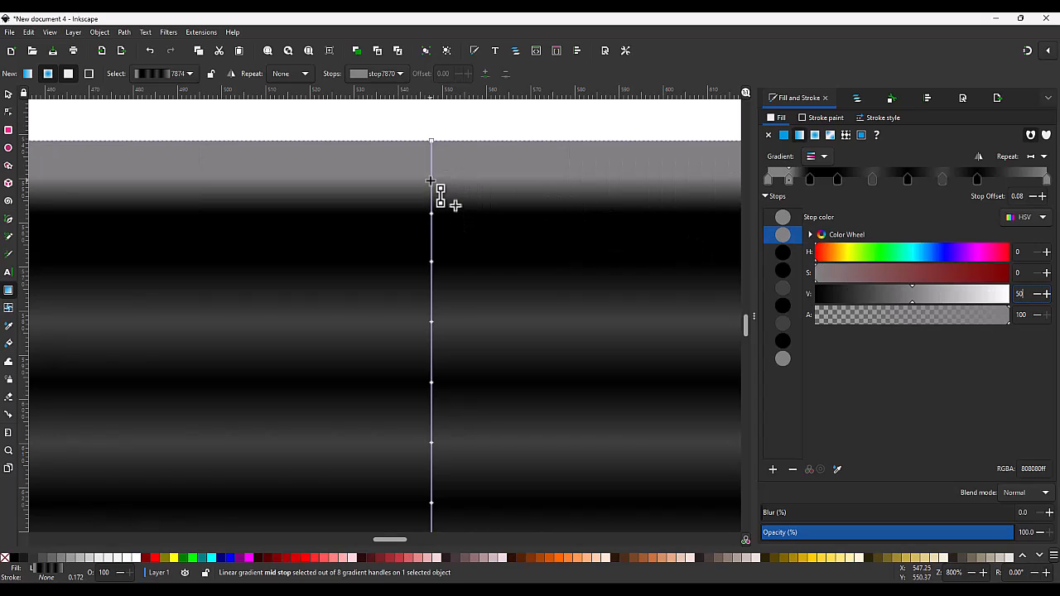
left_click_drag(430, 180, 433, 192)
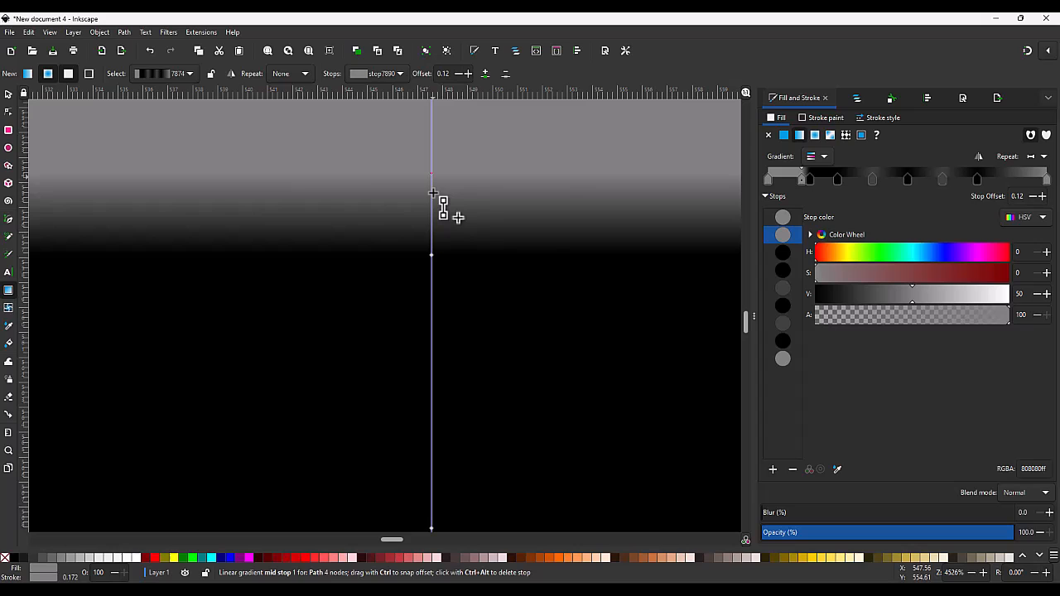
left_click_drag(433, 192, 441, 243)
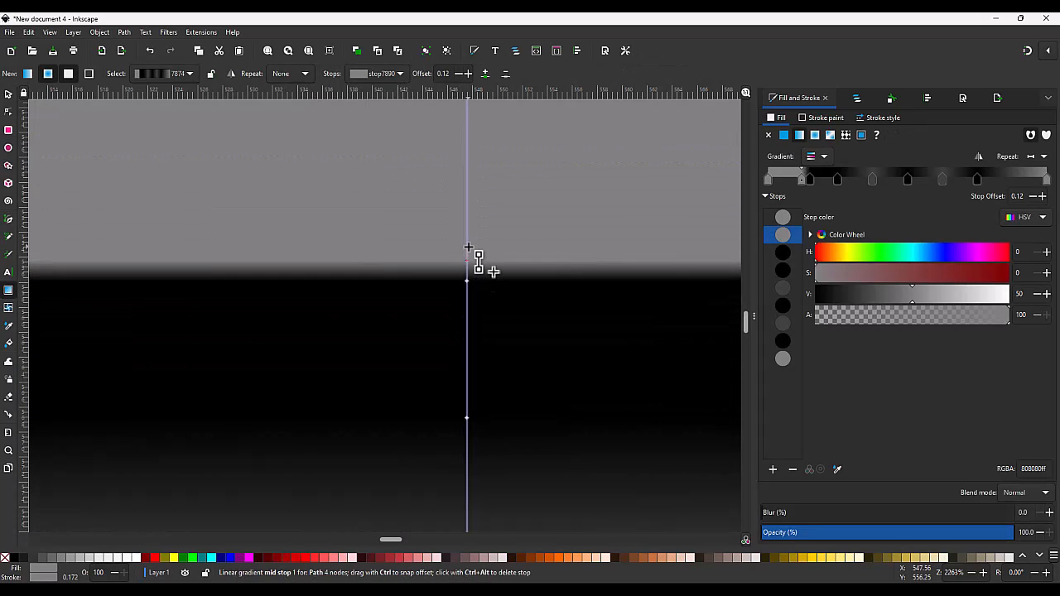
left_click_drag(478, 271, 478, 250)
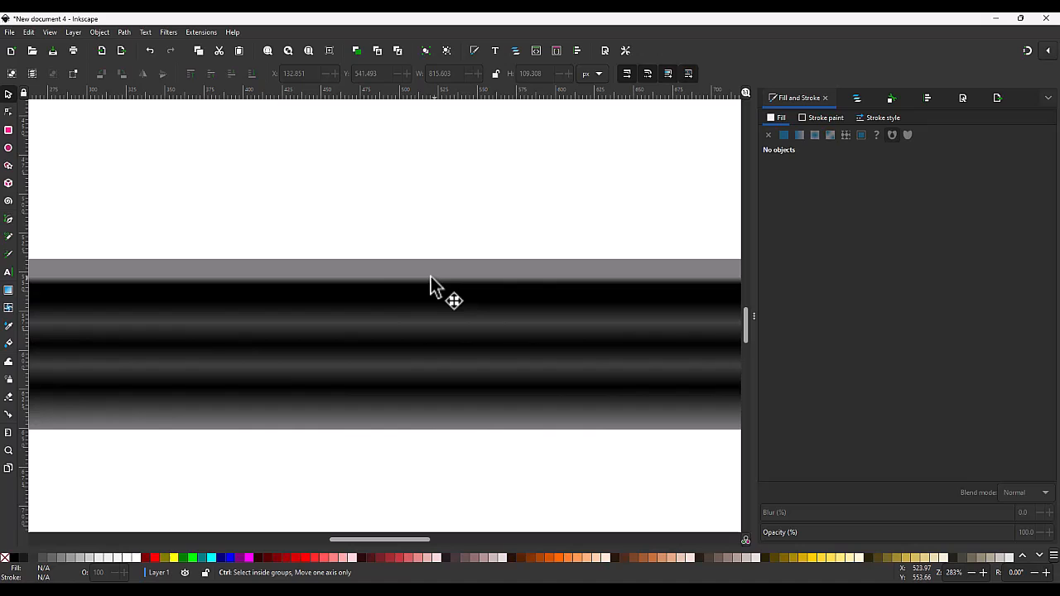
mouse_move(419, 286)
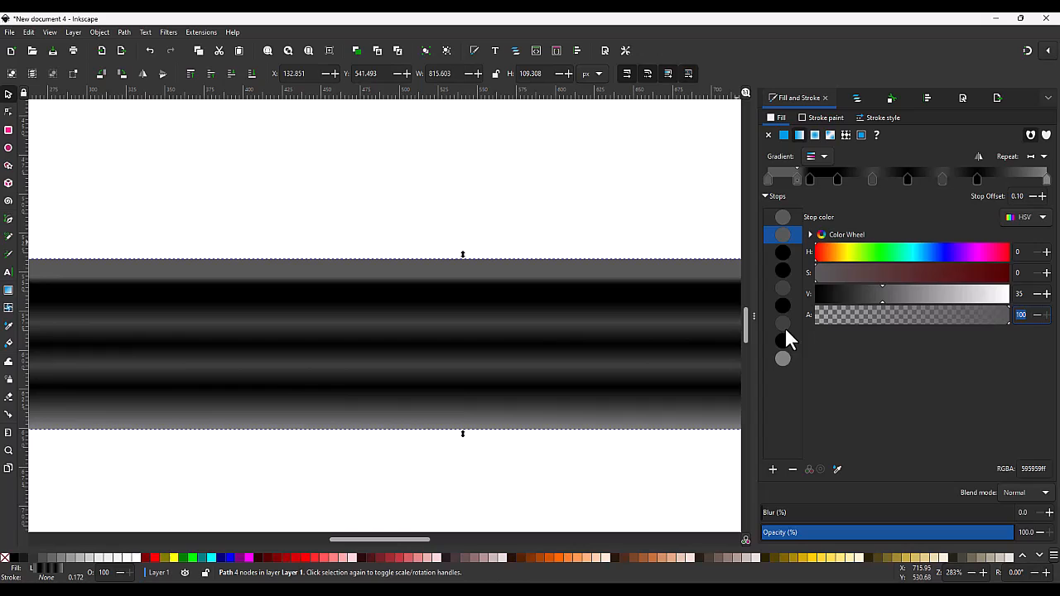
Move a middle gradient stop lower on the rectangle to reshape a rib, darkening the top grey stop to 595959.
left_click(783, 358)
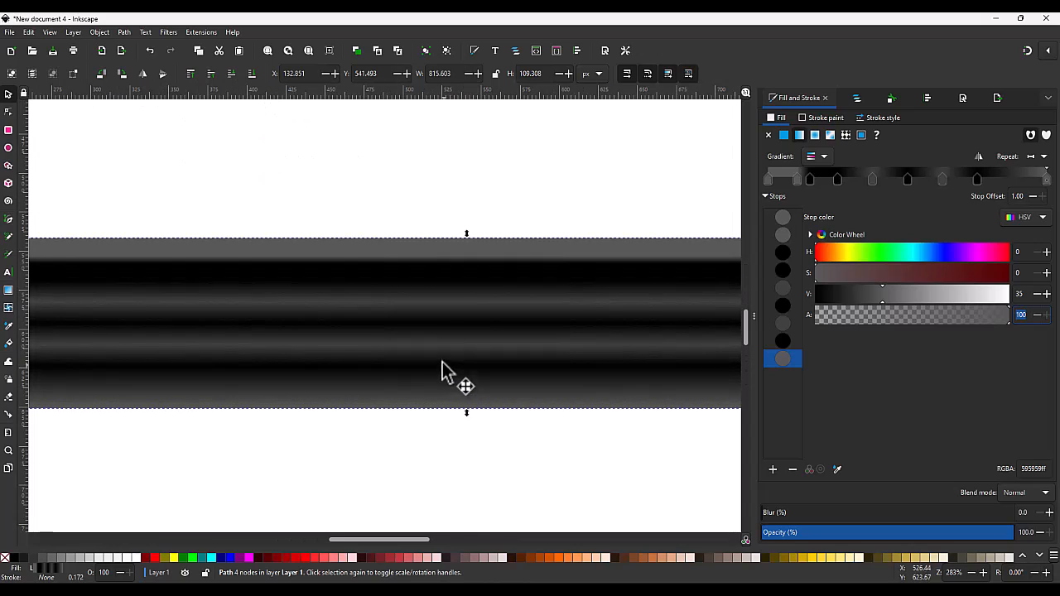
mouse_move(485, 290)
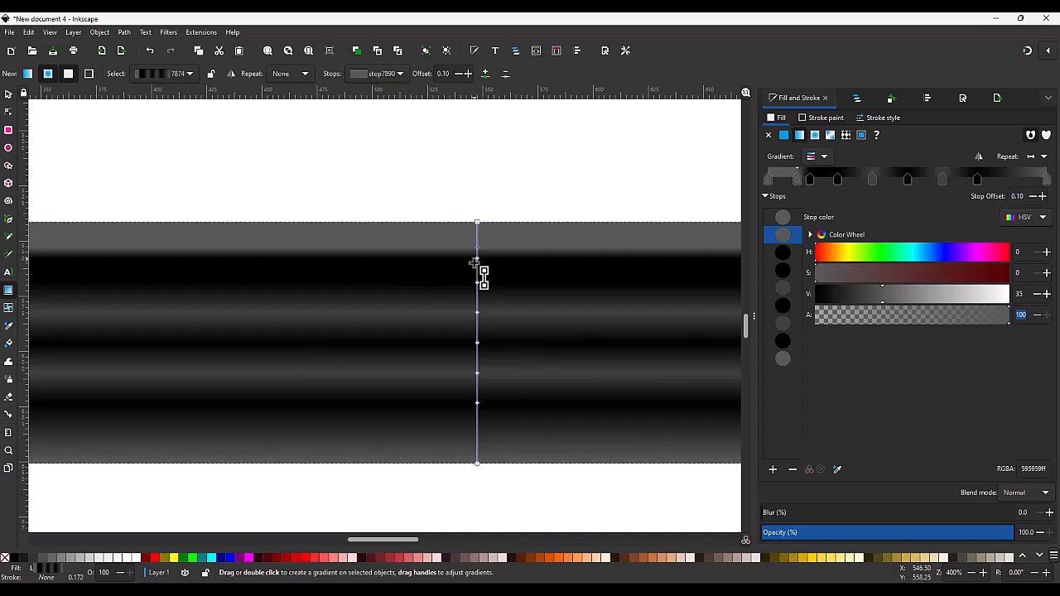
mouse_move(474, 277)
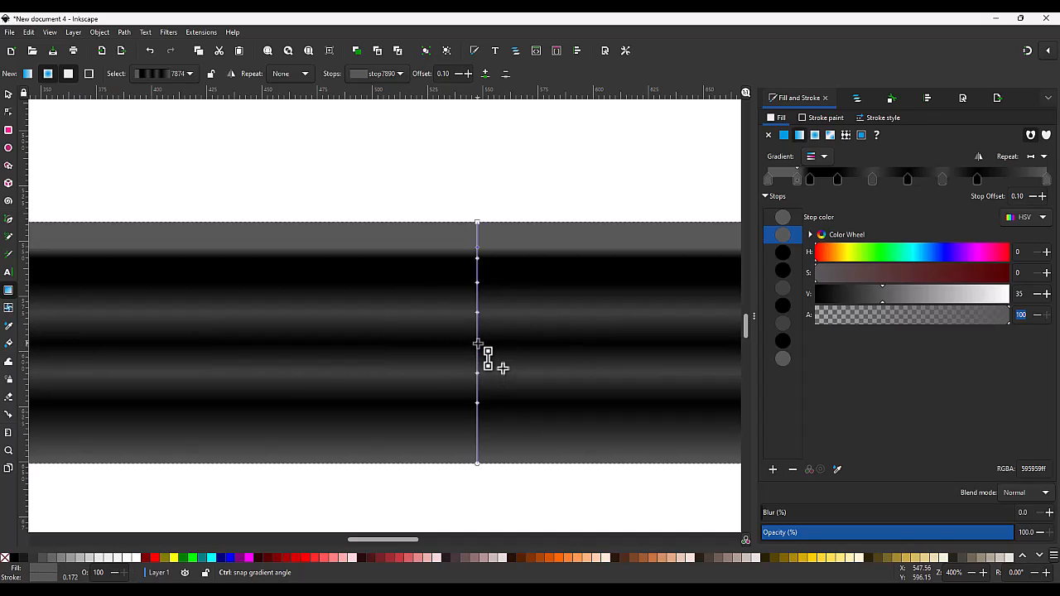
left_click_drag(487, 344, 487, 361)
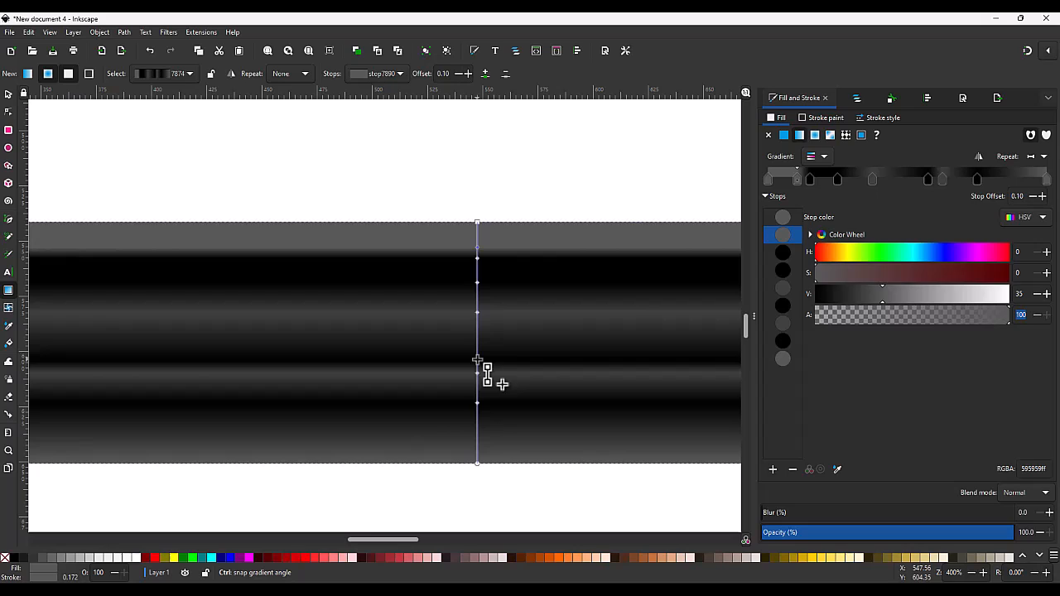
left_click(782, 287)
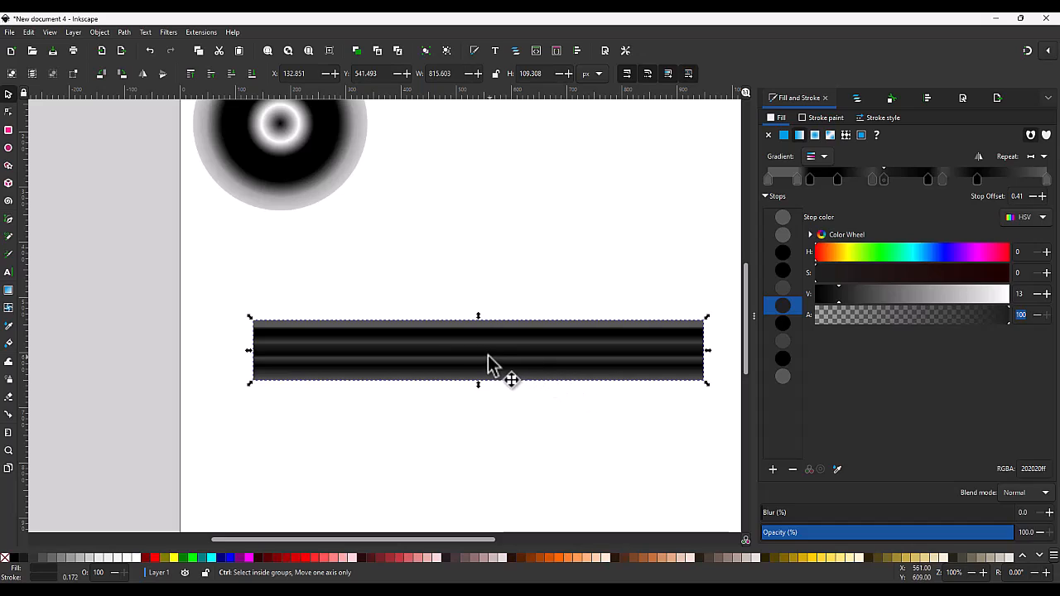
mouse_move(490, 372)
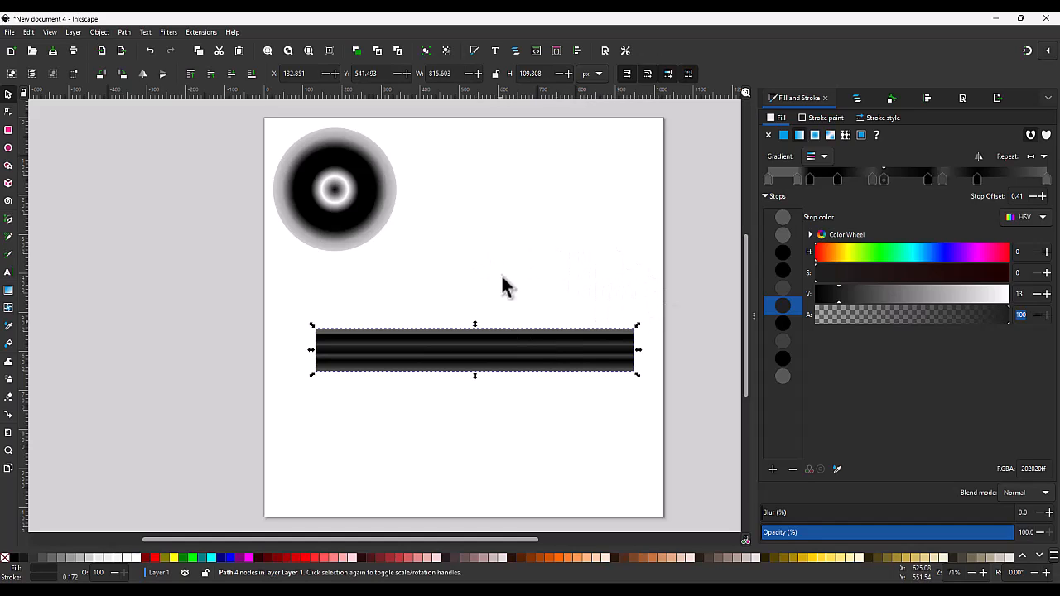
mouse_move(384, 293)
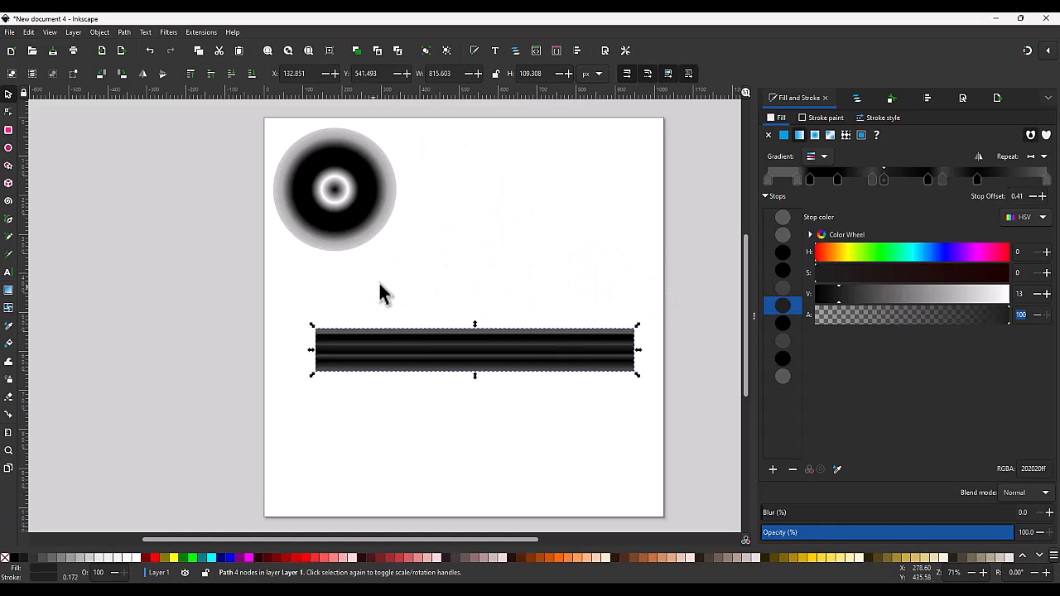
mouse_move(504, 325)
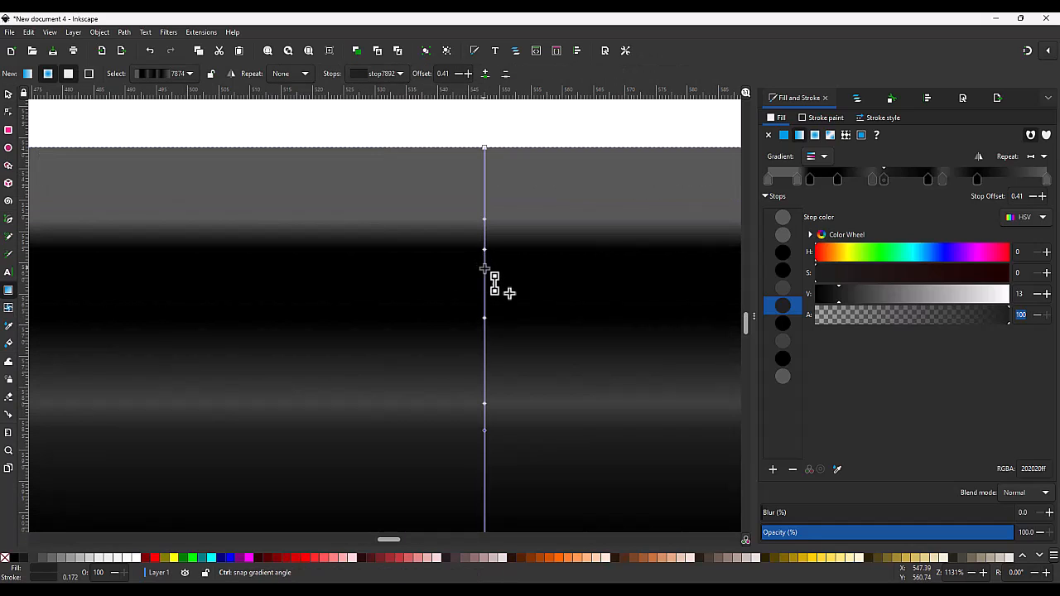
mouse_move(495, 252)
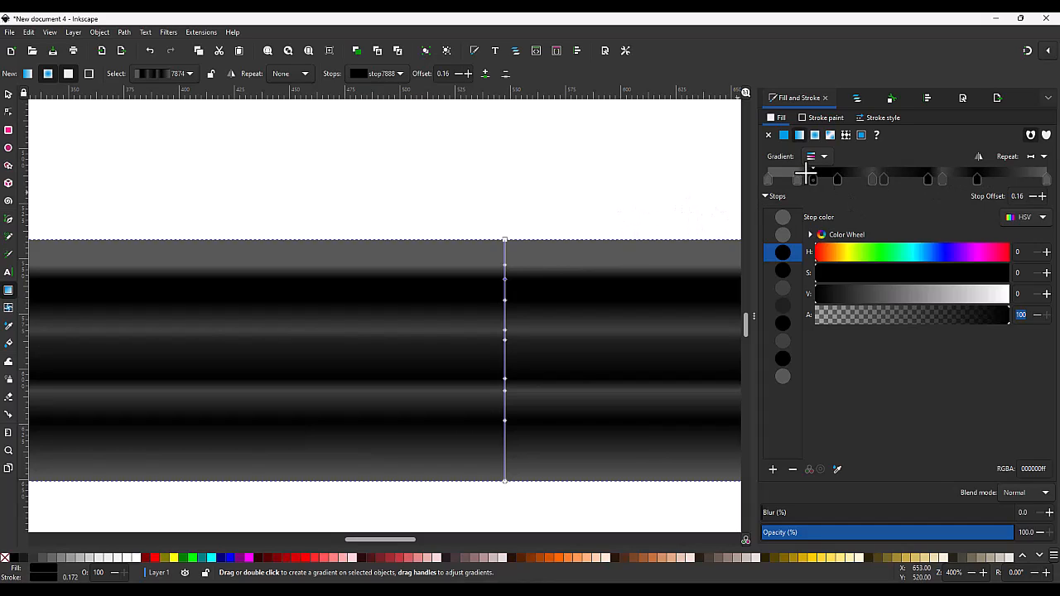
mouse_move(822, 180)
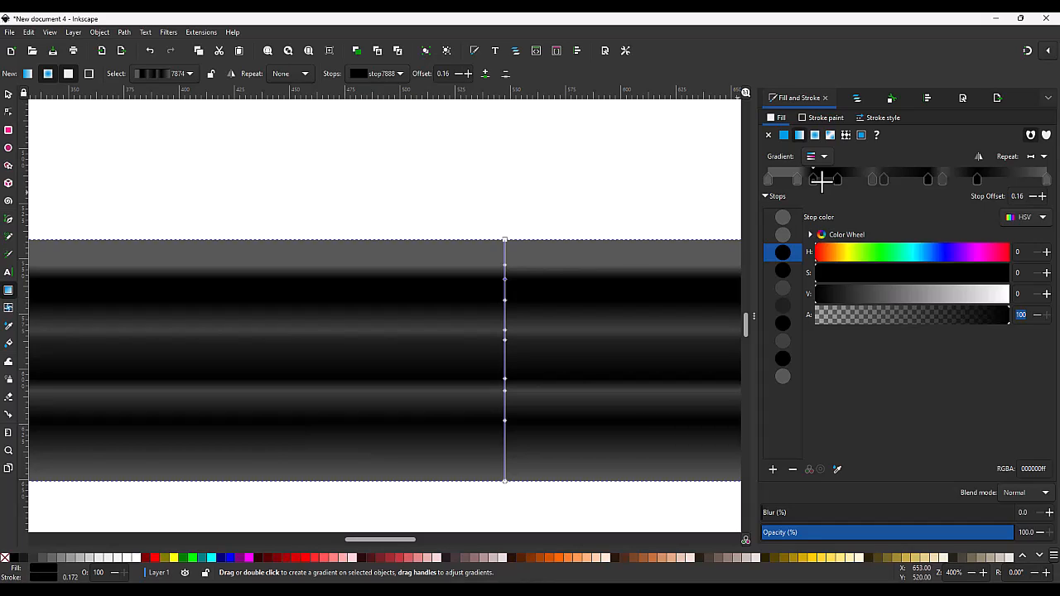
mouse_move(799, 183)
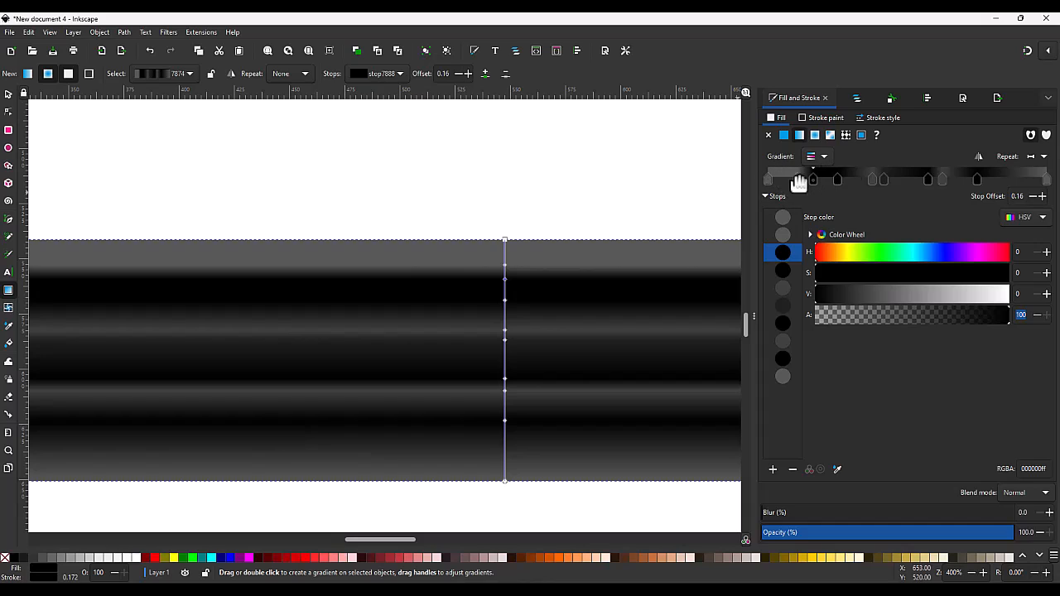
mouse_move(853, 180)
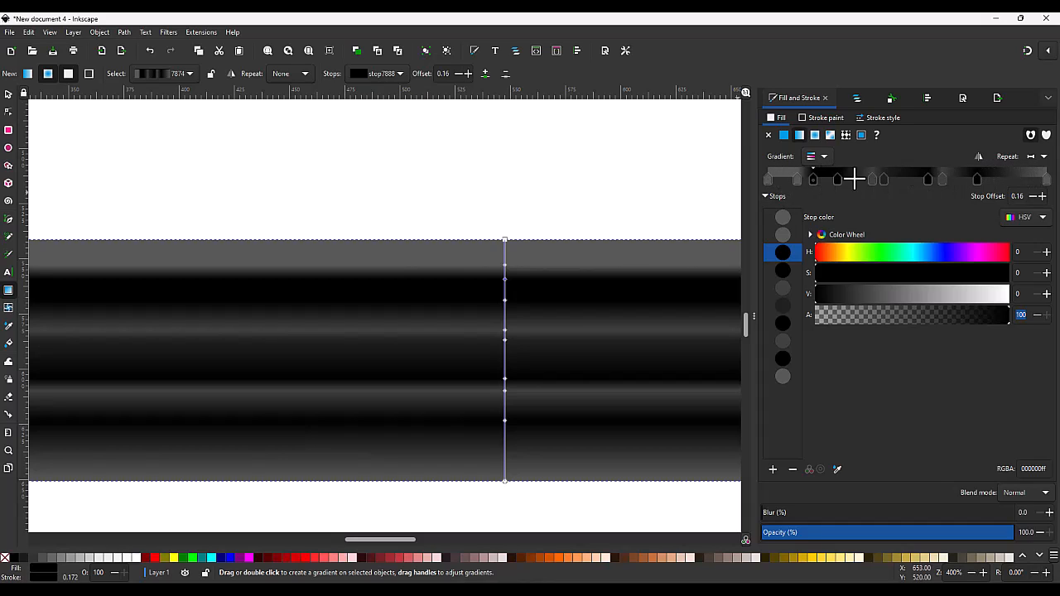
mouse_move(760, 219)
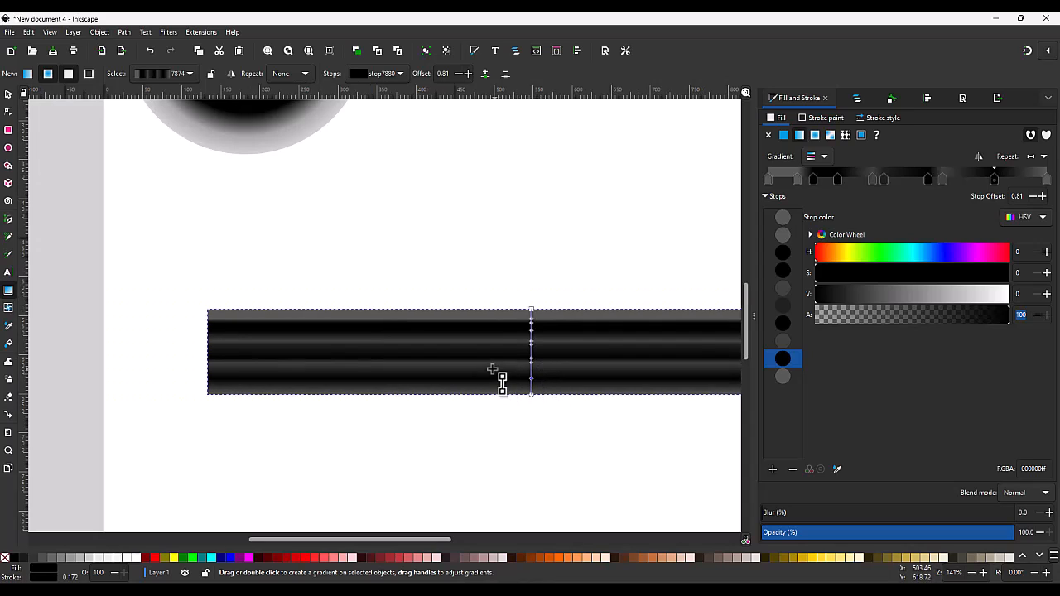
mouse_move(504, 362)
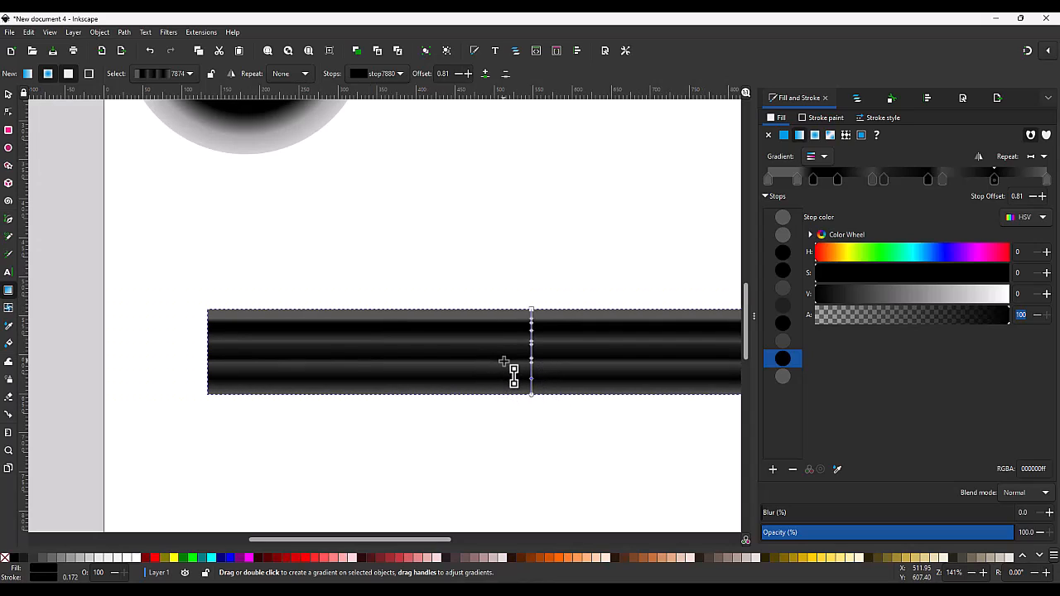
mouse_move(504, 365)
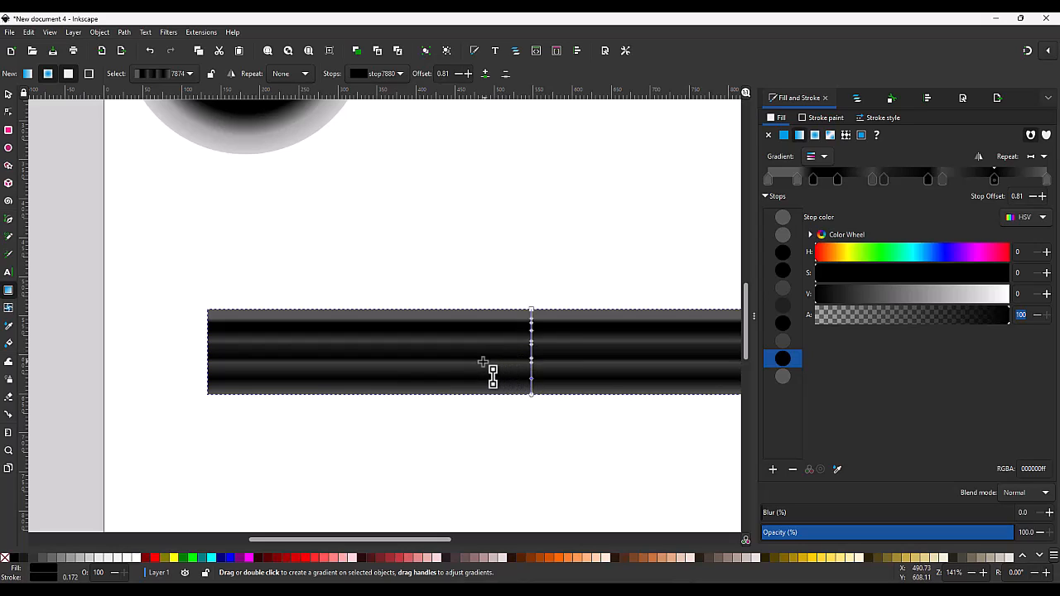
mouse_move(466, 358)
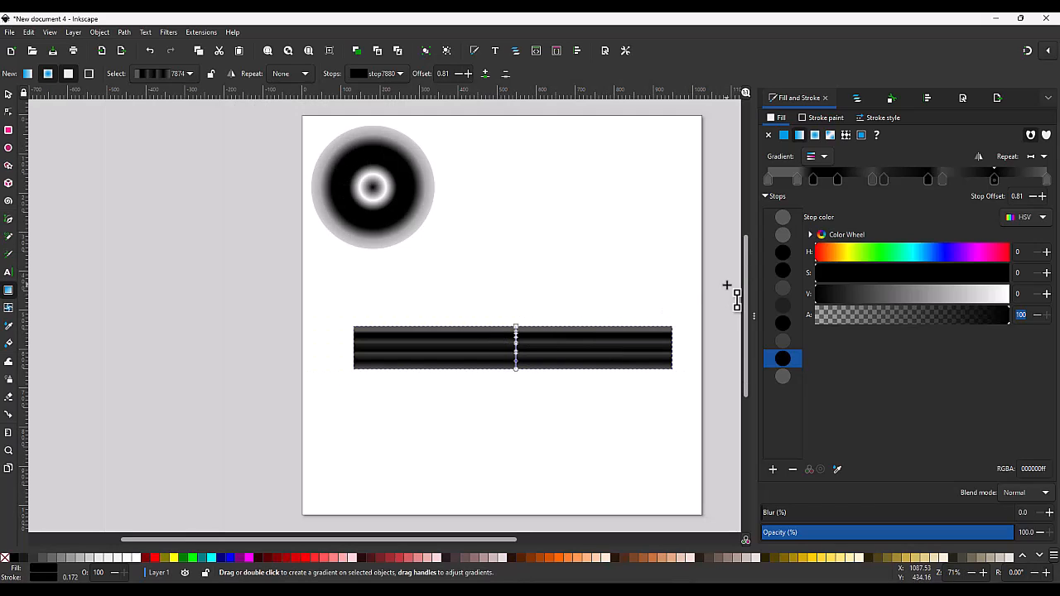
mouse_move(623, 277)
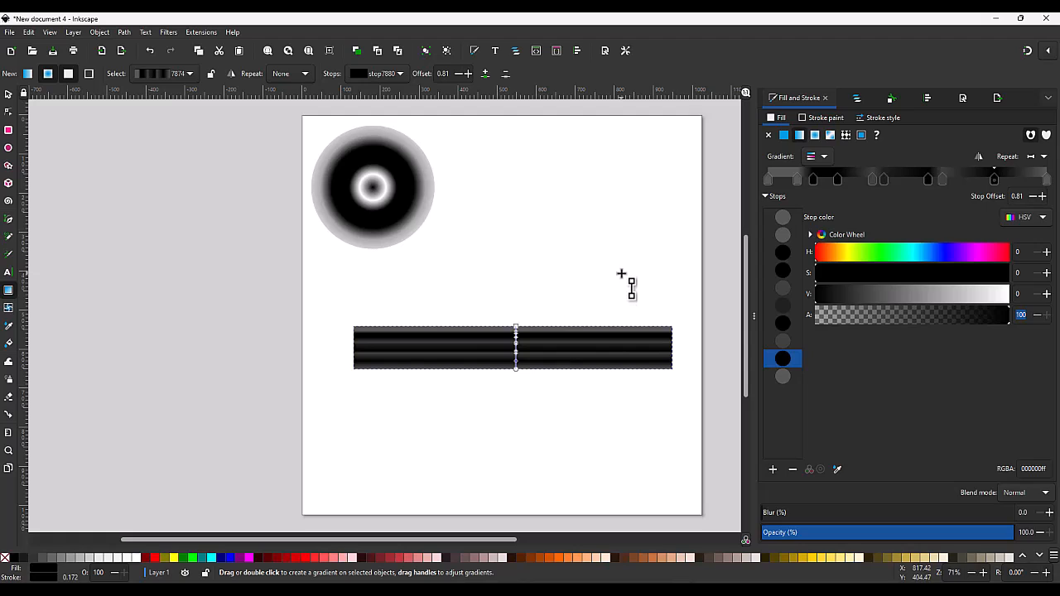
mouse_move(591, 308)
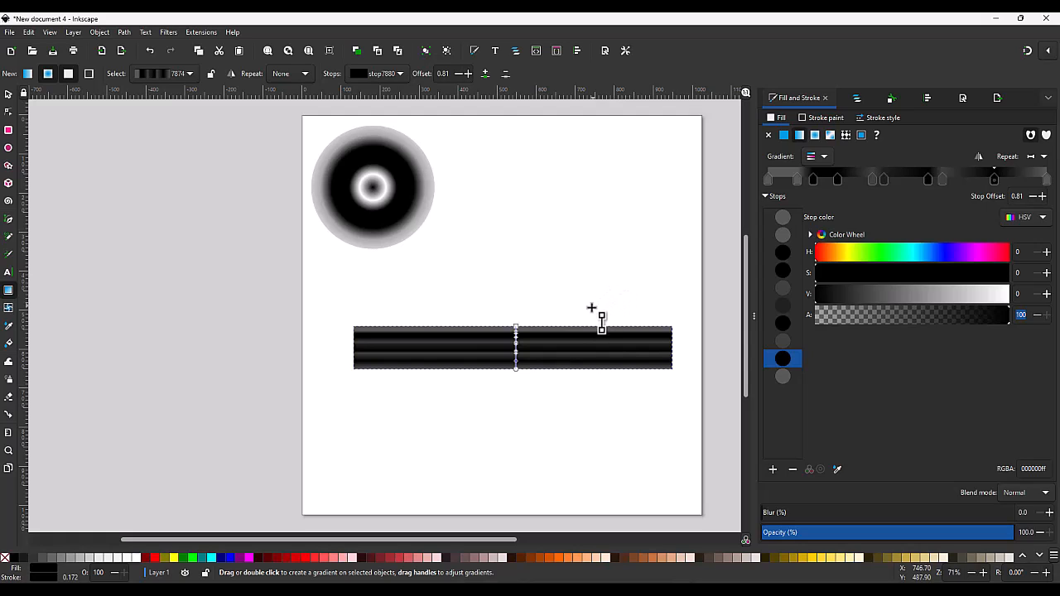
mouse_move(561, 331)
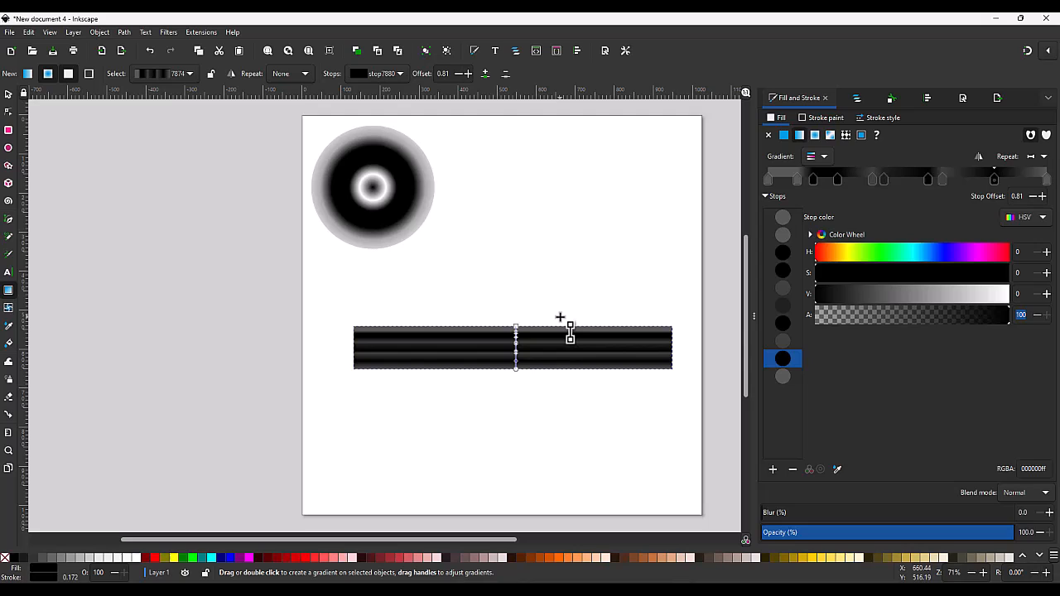
mouse_move(687, 321)
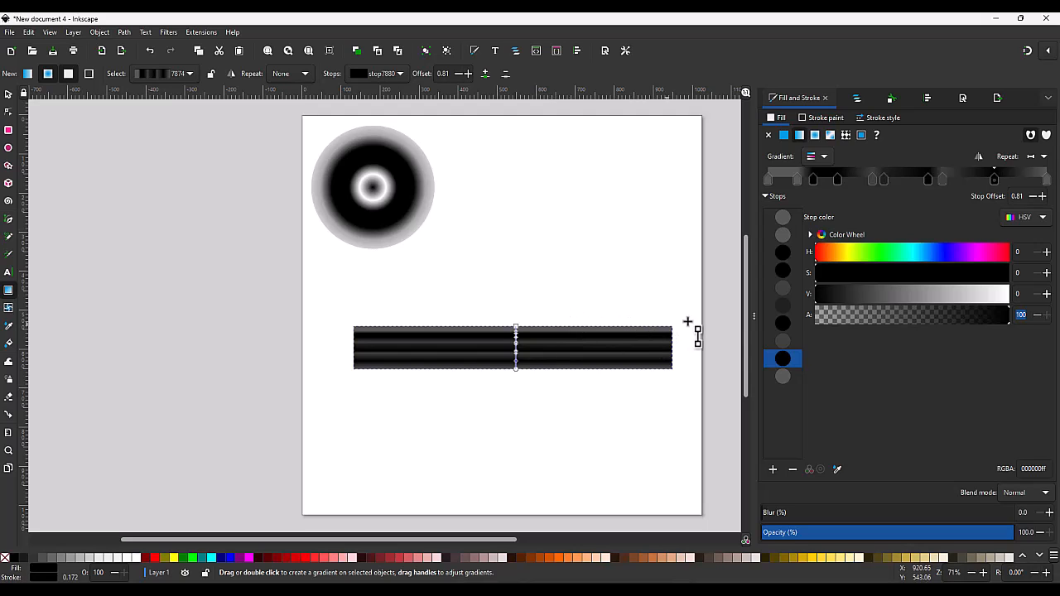